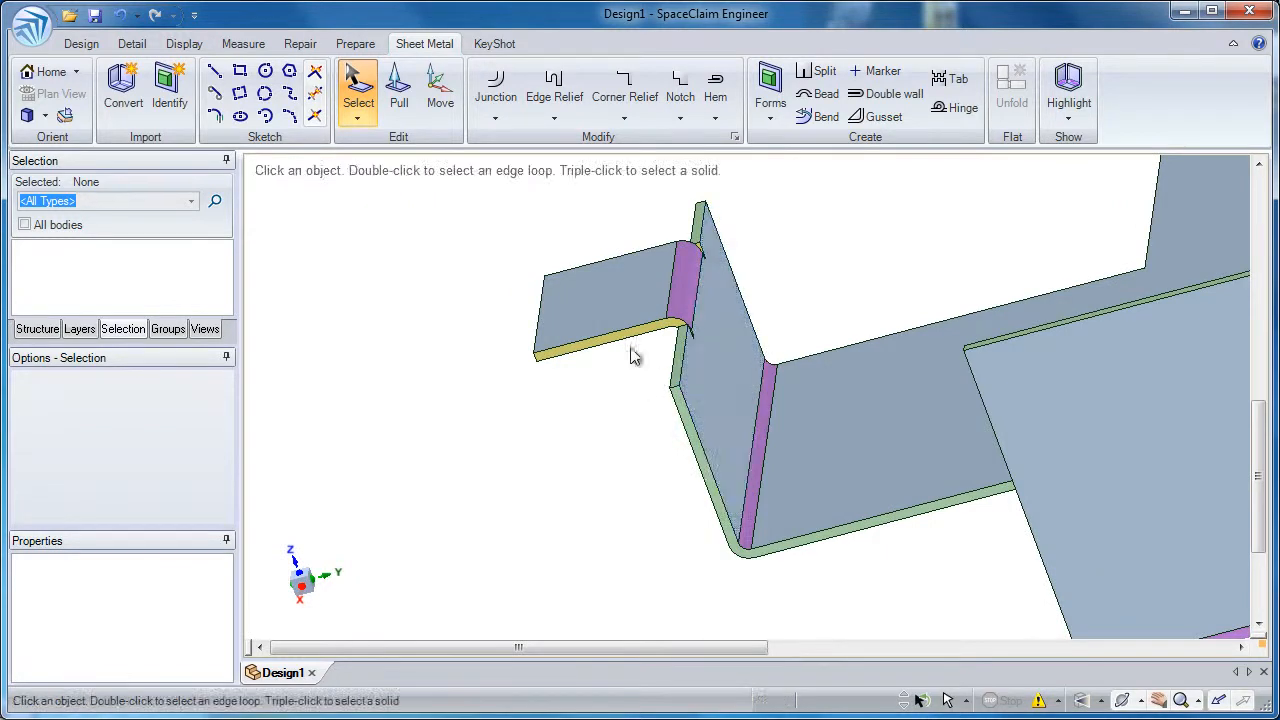
mouse_move(440, 90)
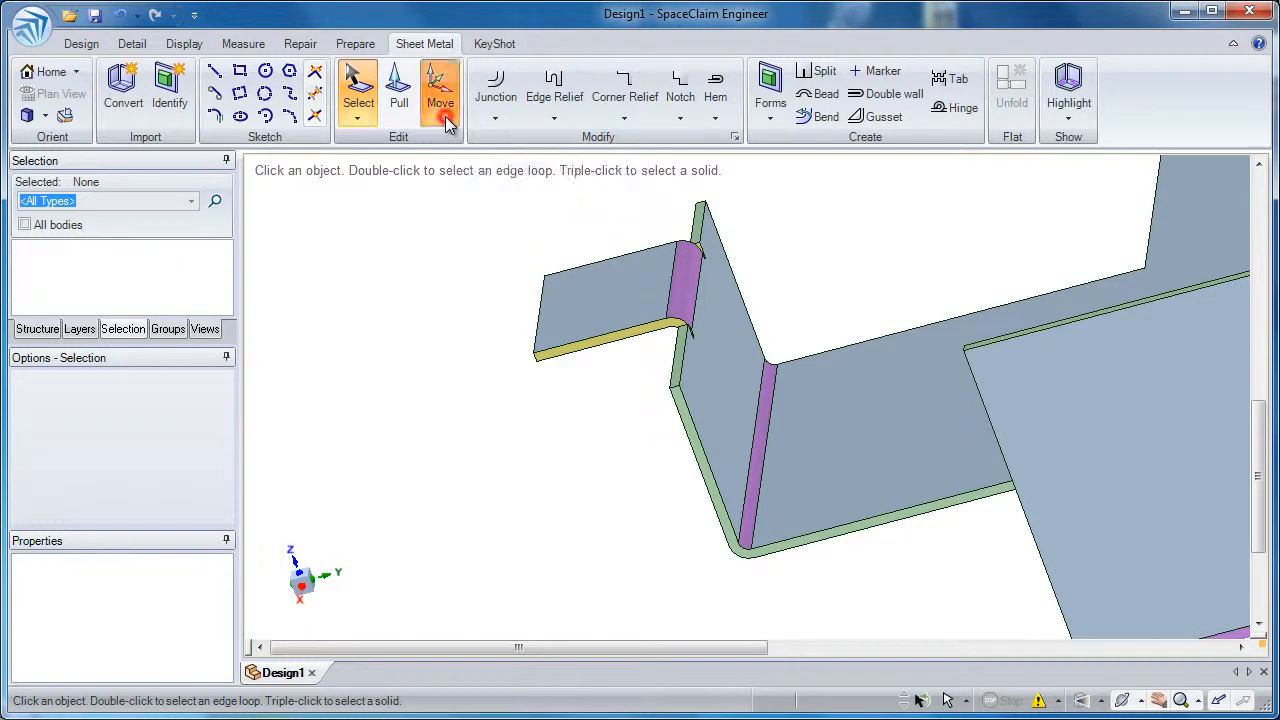
Rotate the short end flange about its bend using the Move tool.
left_click(440, 90)
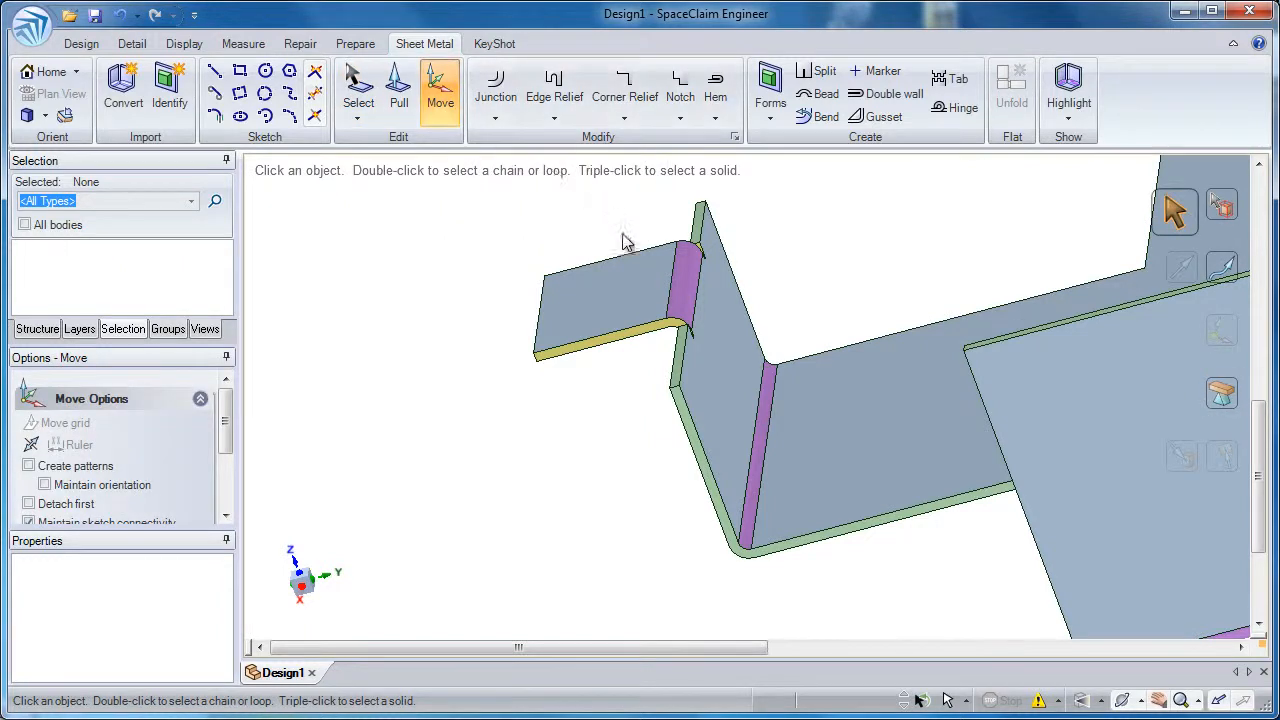
mouse_move(660, 290)
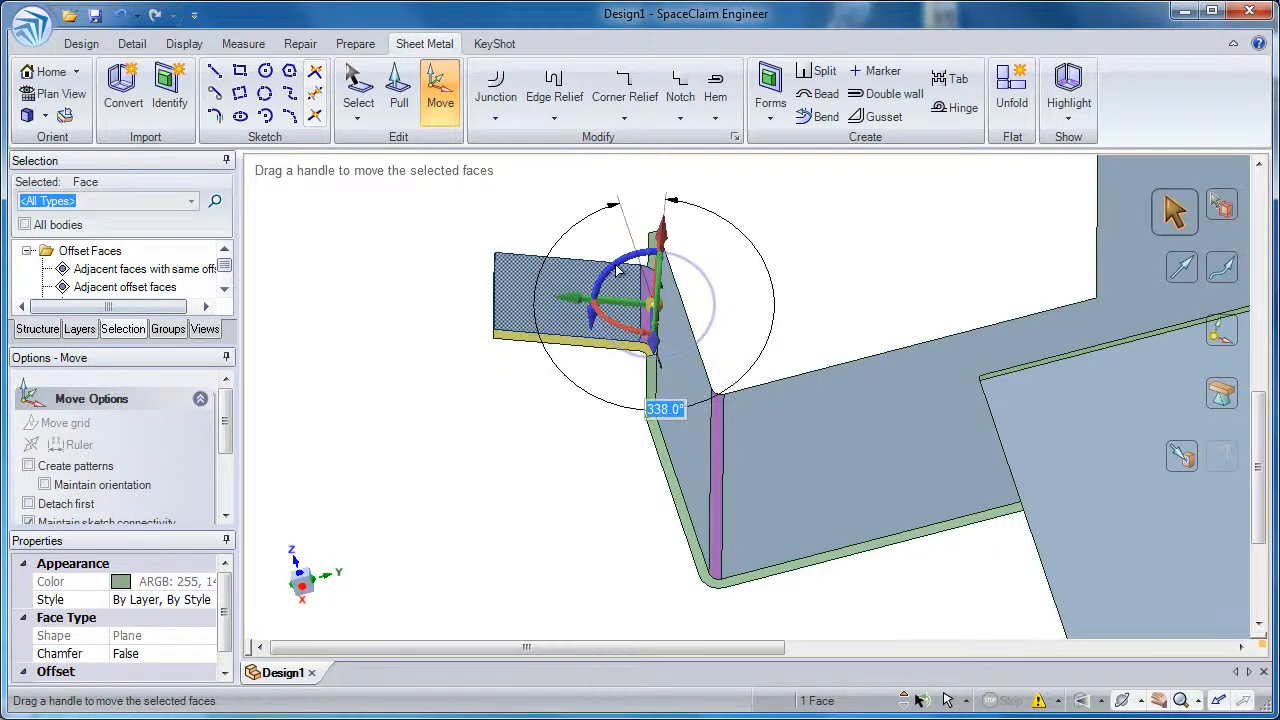
left_click_drag(650, 250, 630, 225)
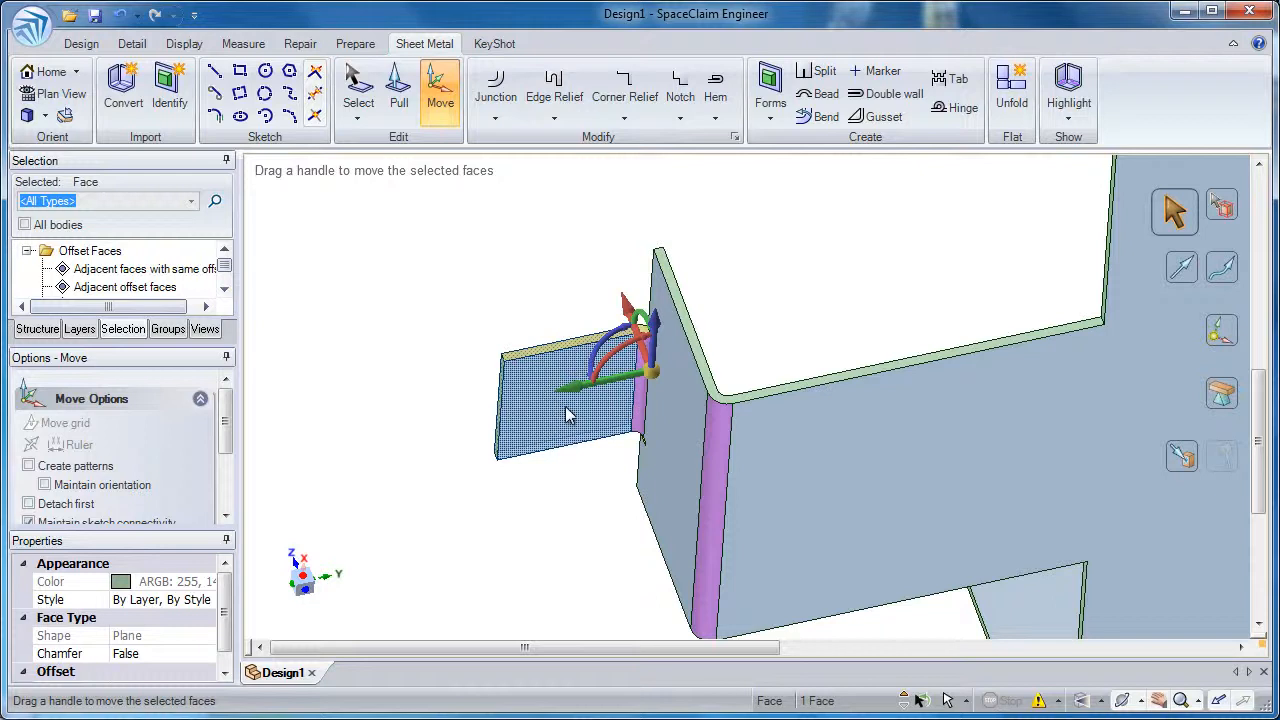
mouse_move(522, 415)
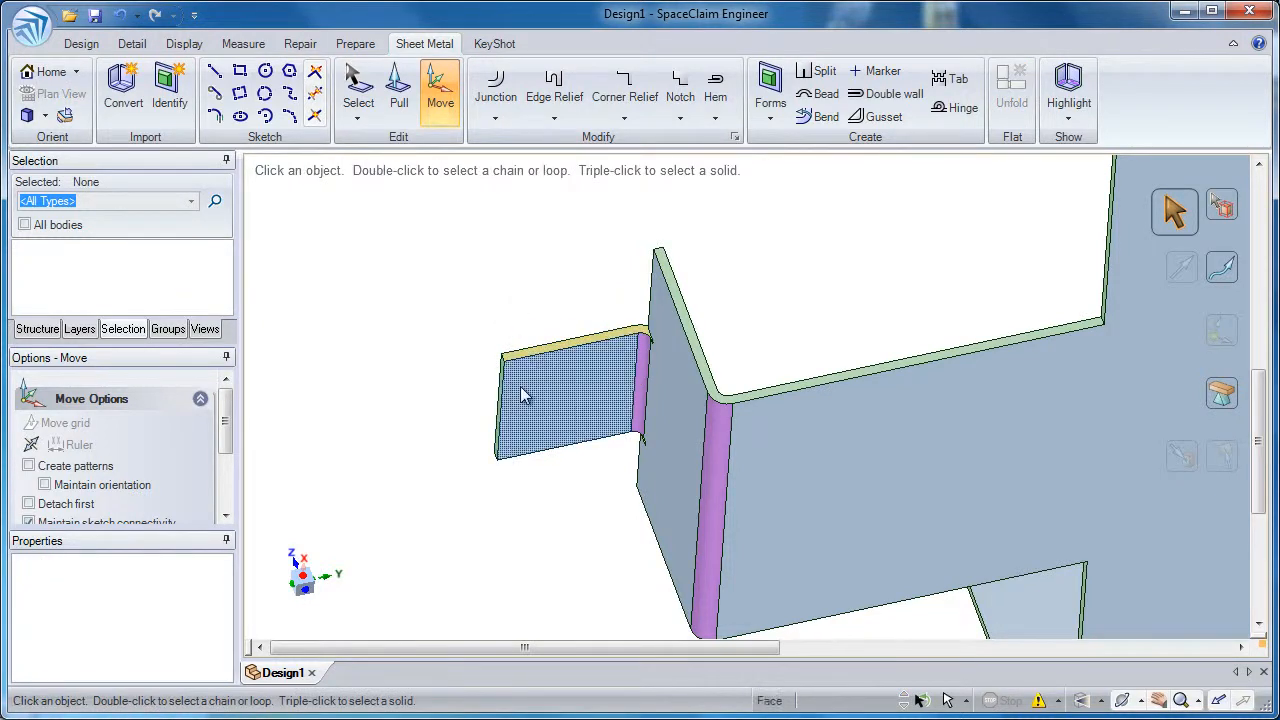
Reselect the short flange face to return it to its outward position, then deselect.
left_click(560, 410)
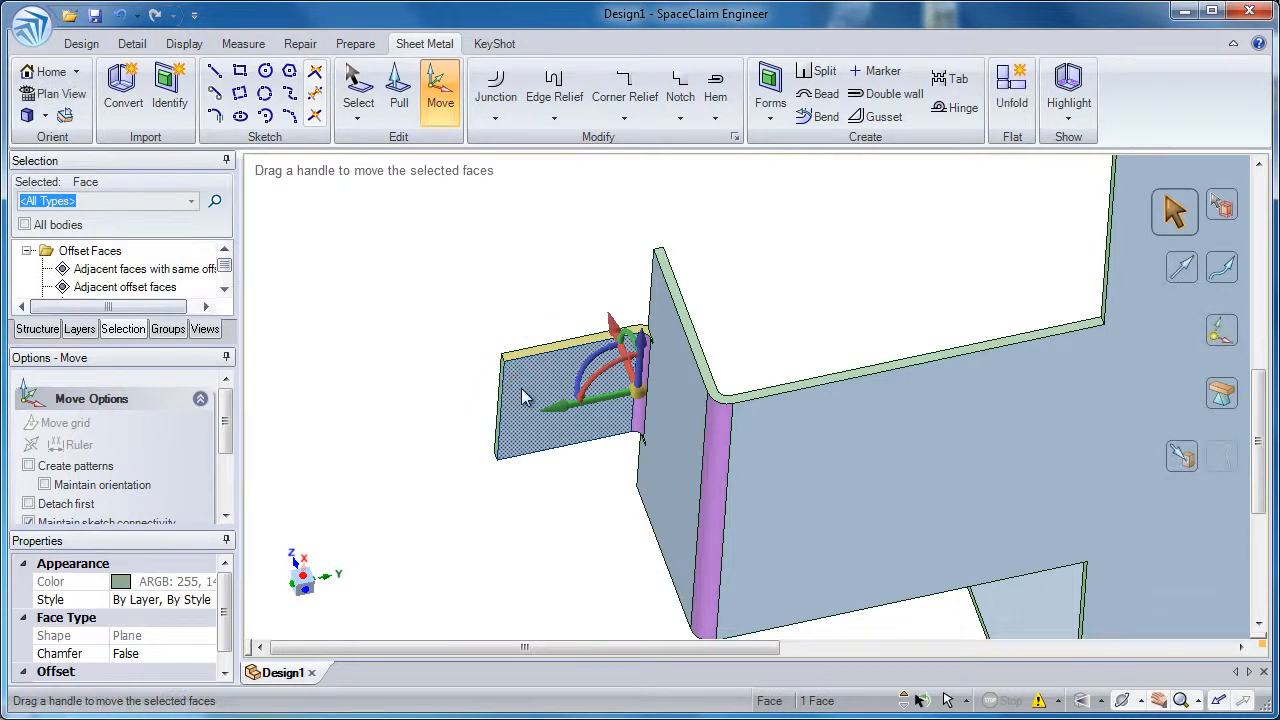
mouse_move(588, 335)
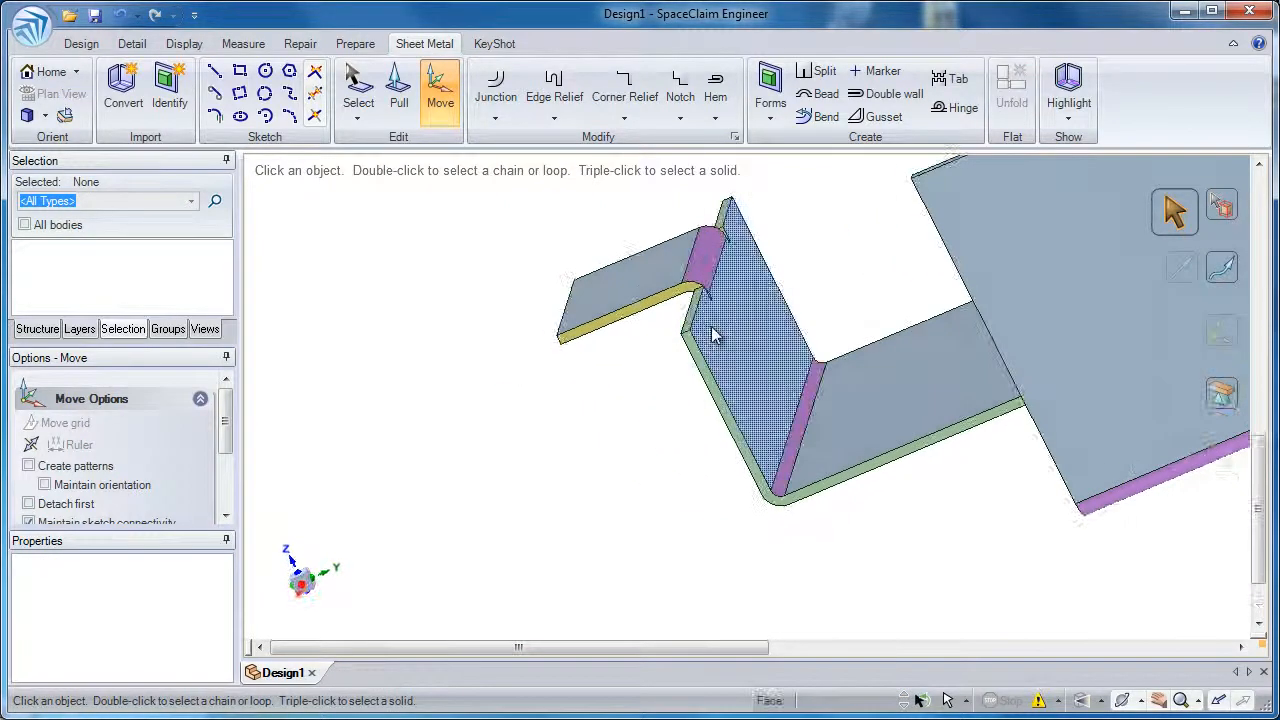
left_click(710, 280)
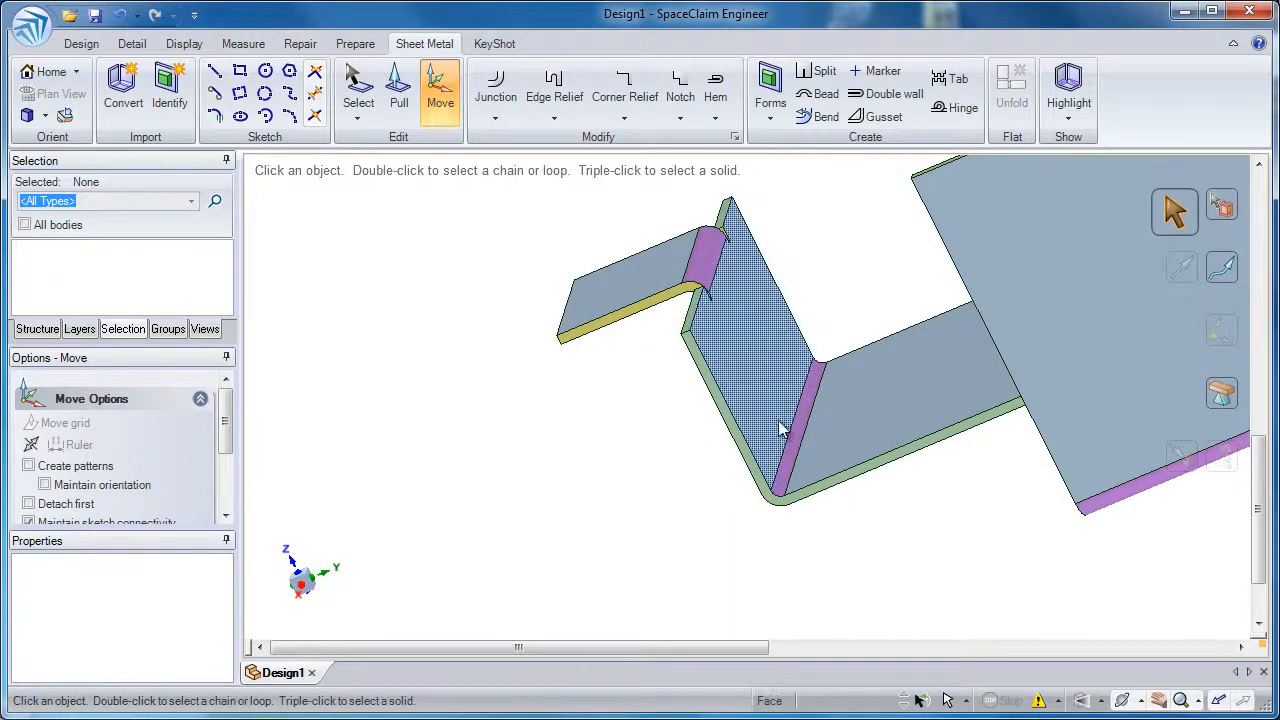
mouse_move(780, 410)
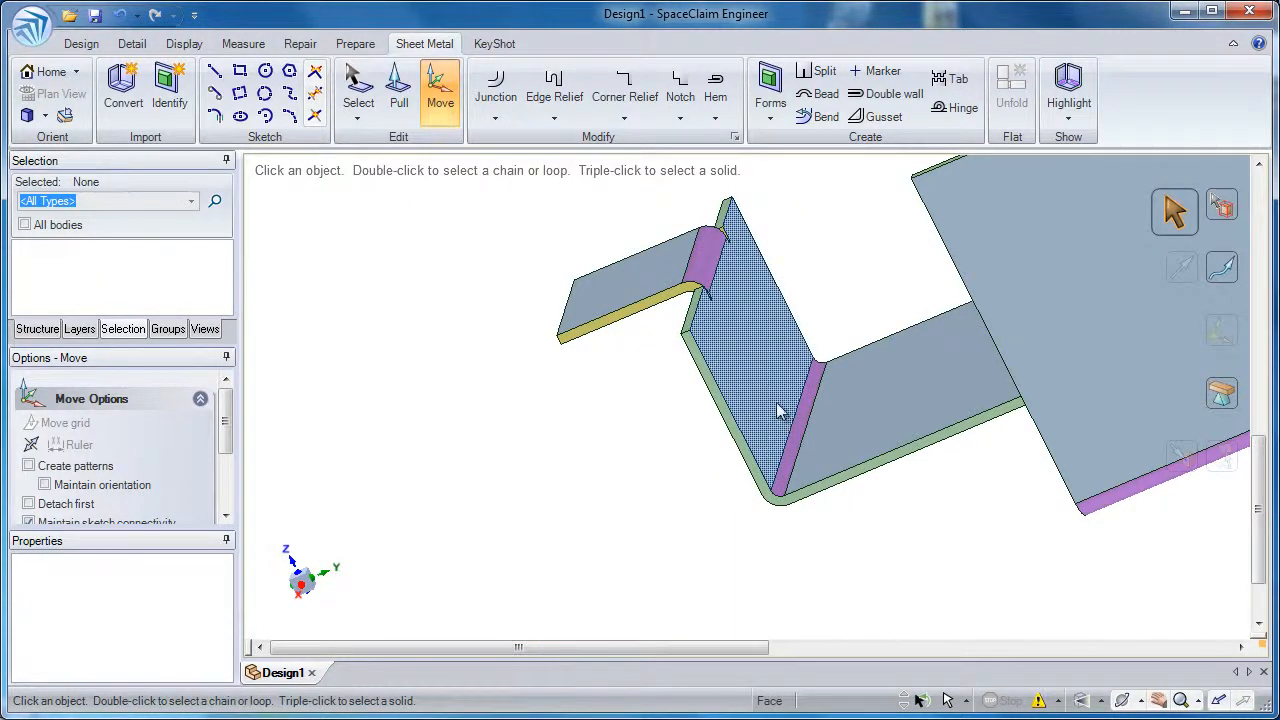
left_click(760, 400)
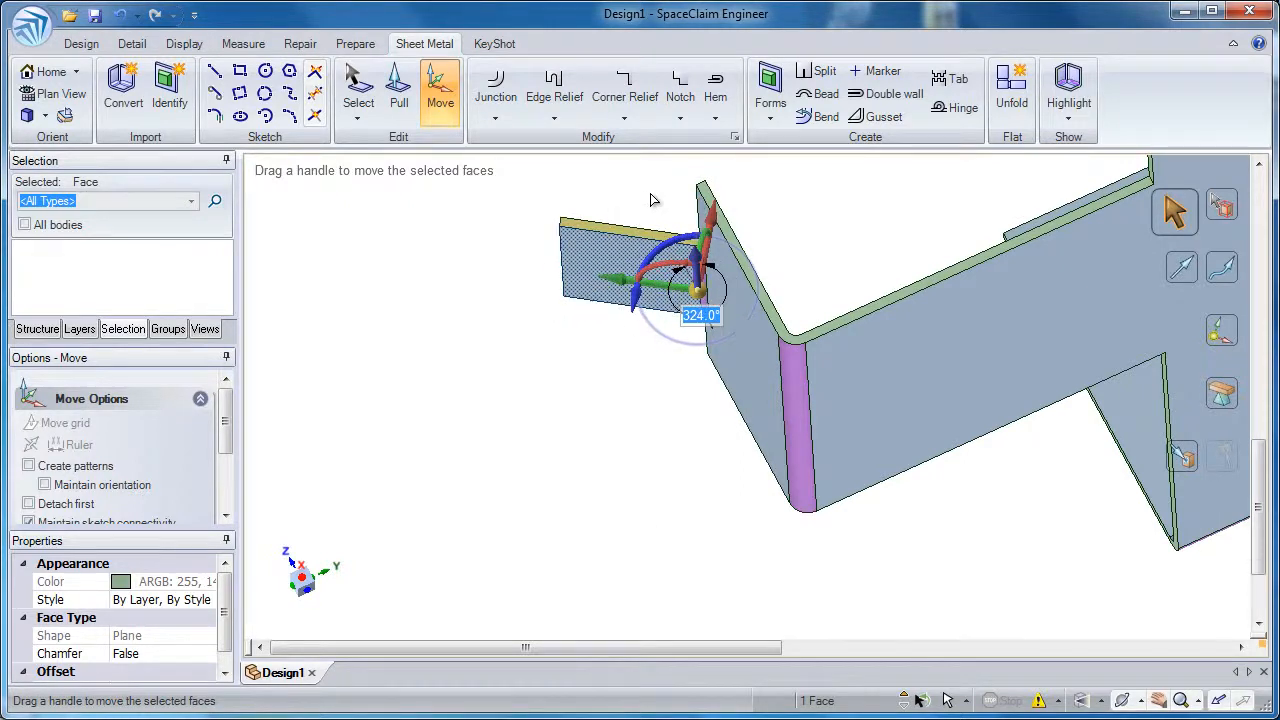
Enter a steeper rotation angle for the short flange and orbit to inspect it.
key("space")
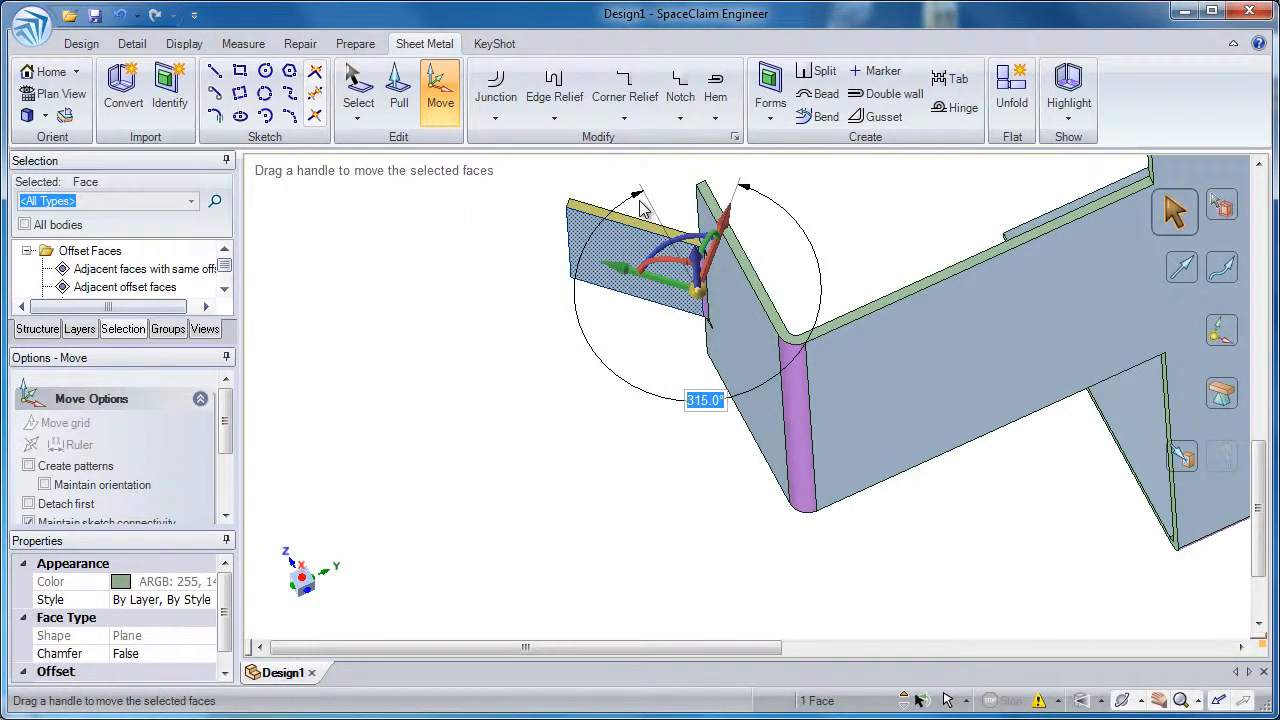
left_click(660, 190)
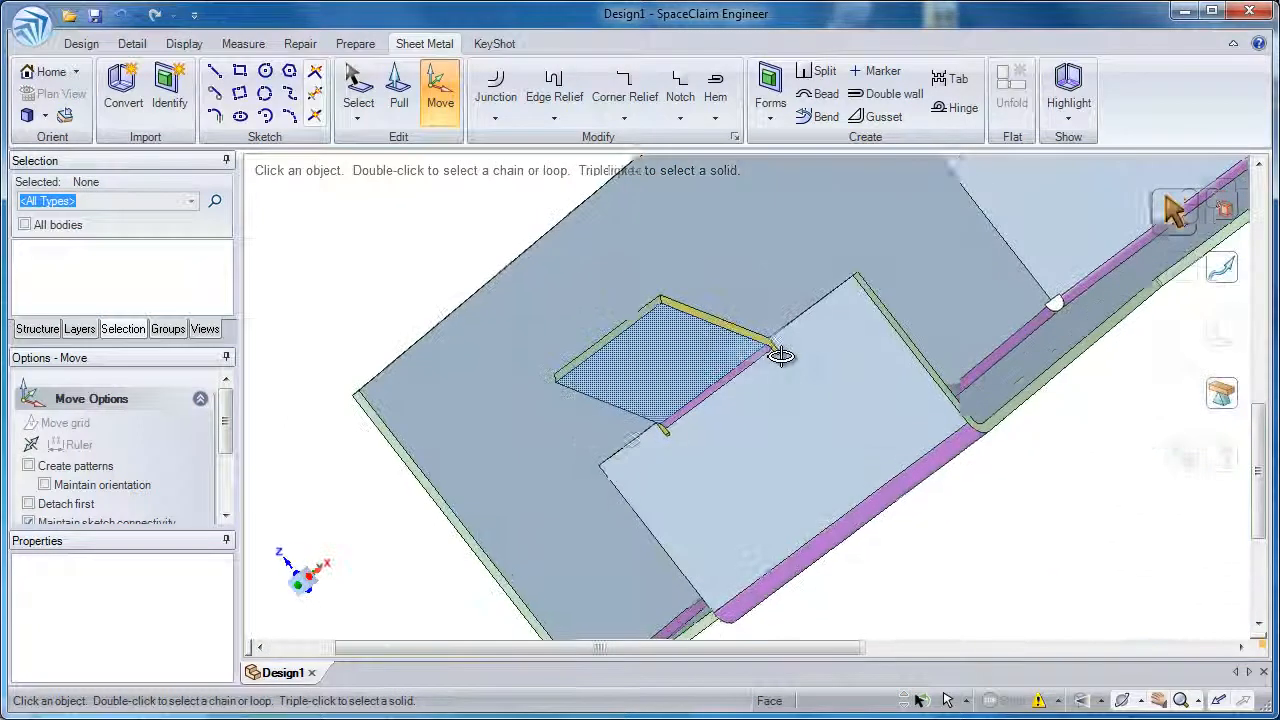
left_click_drag(780, 355, 737, 471)
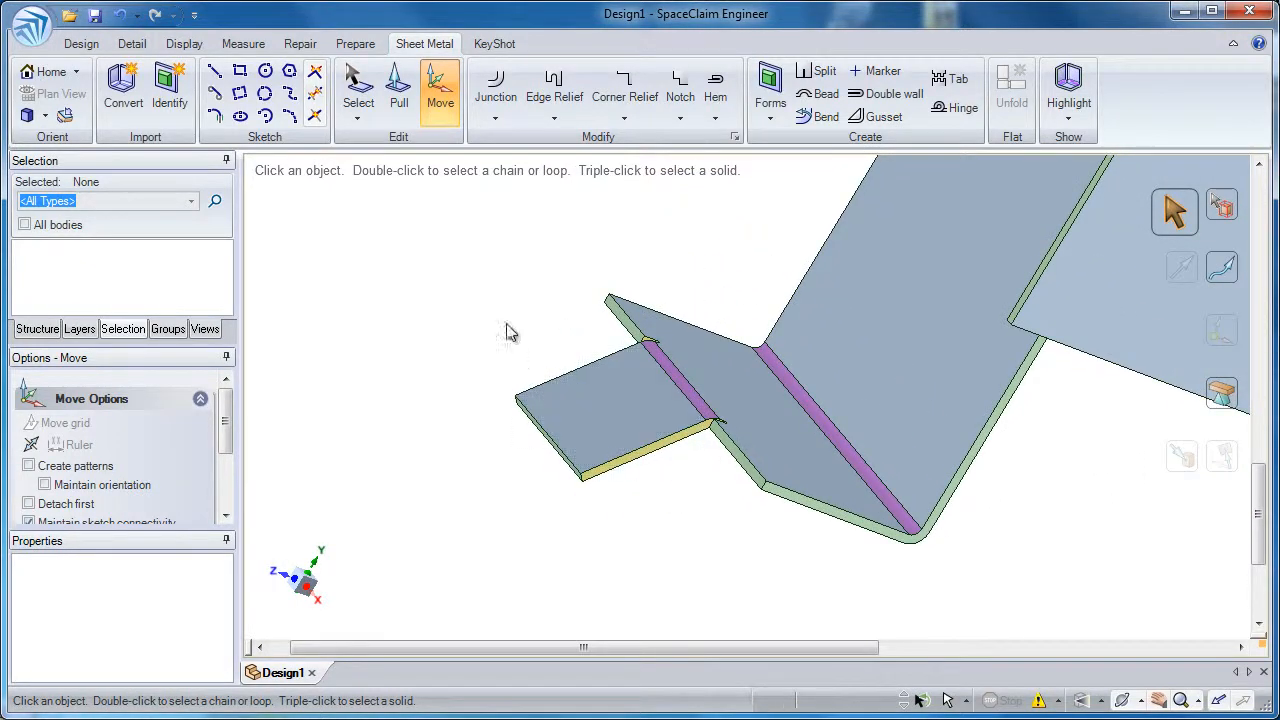
mouse_move(398, 88)
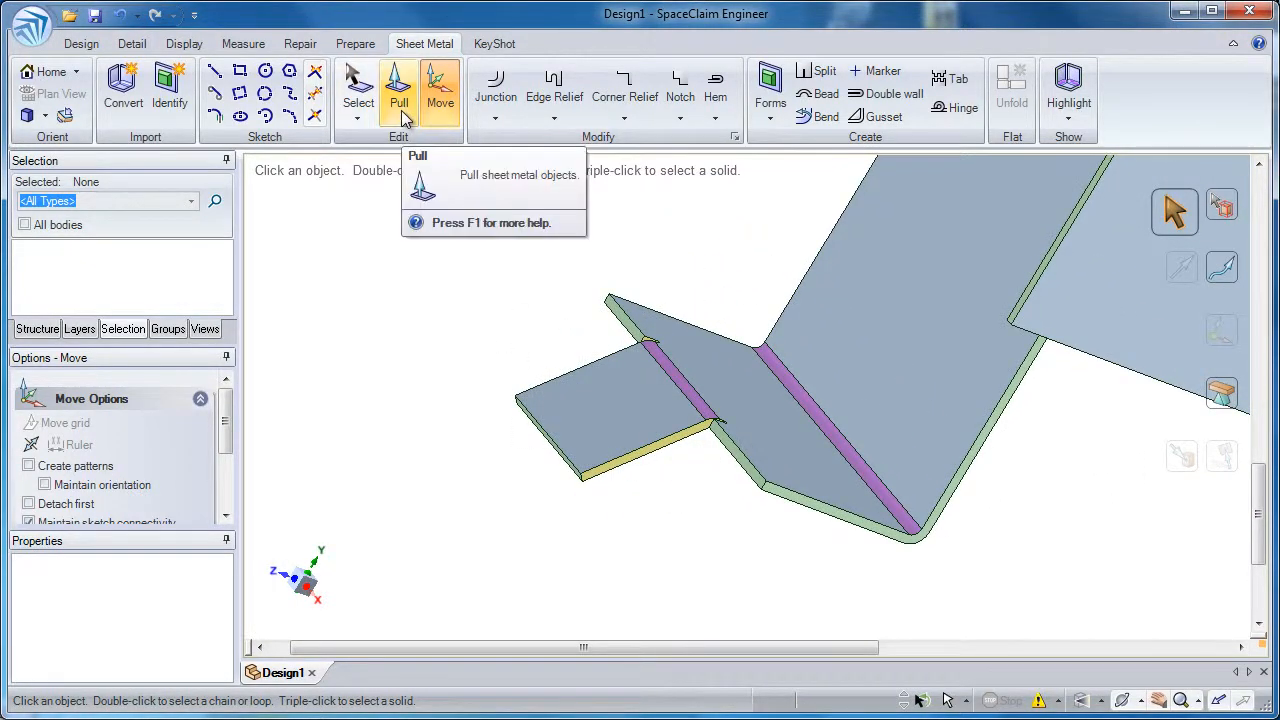
Pull a return wall from the short flange's free end edge.
left_click(398, 90)
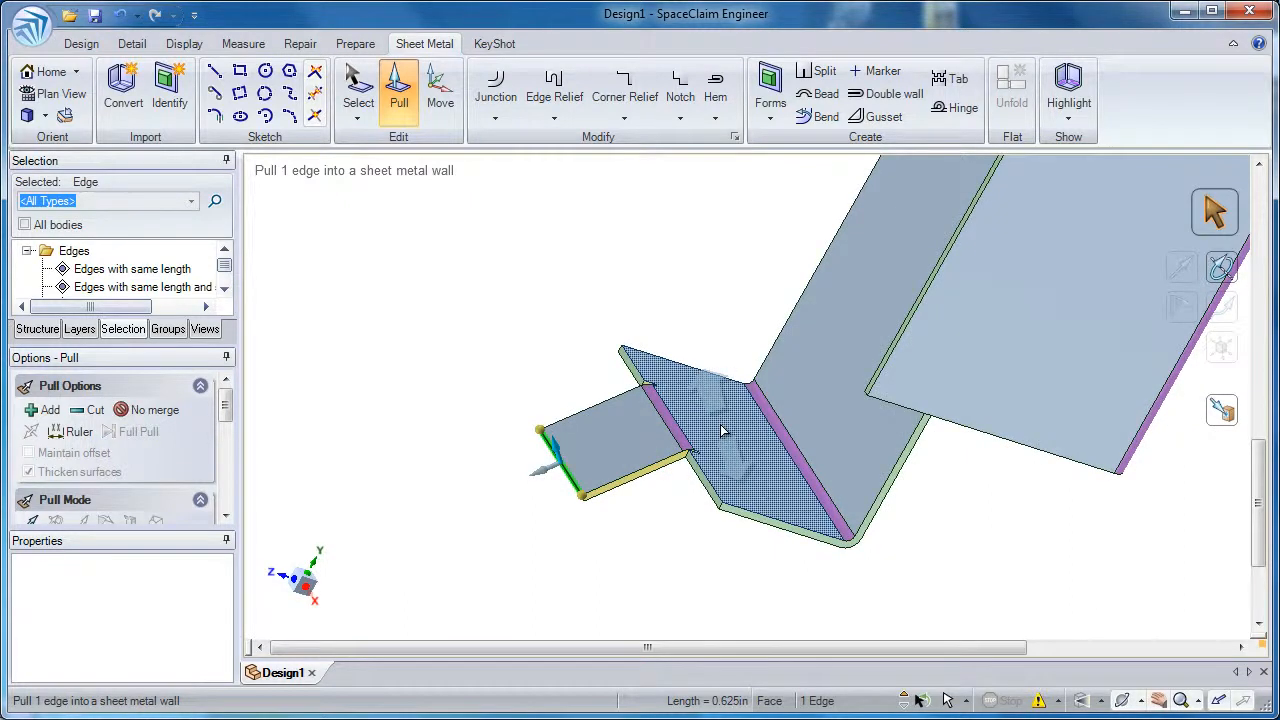
key("Alt")
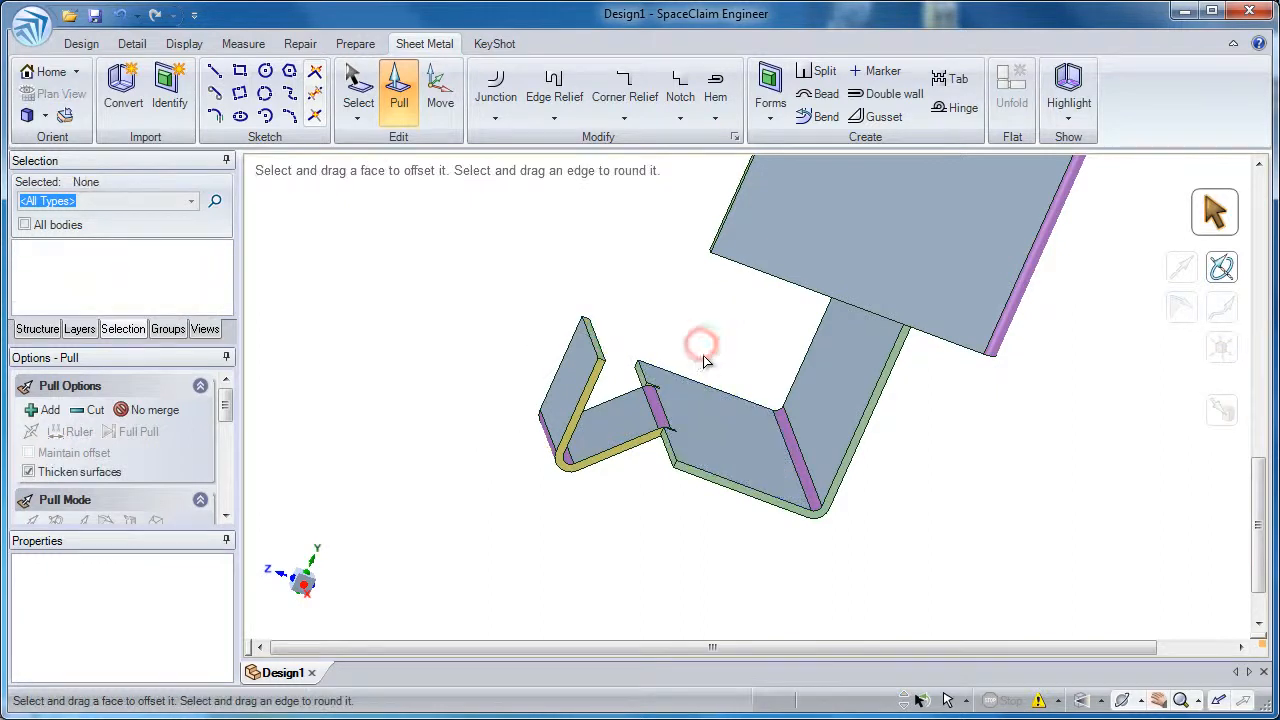
Roll a panel edge into a curled hem of about 0.080 in.
left_click_drag(703, 347, 720, 313)
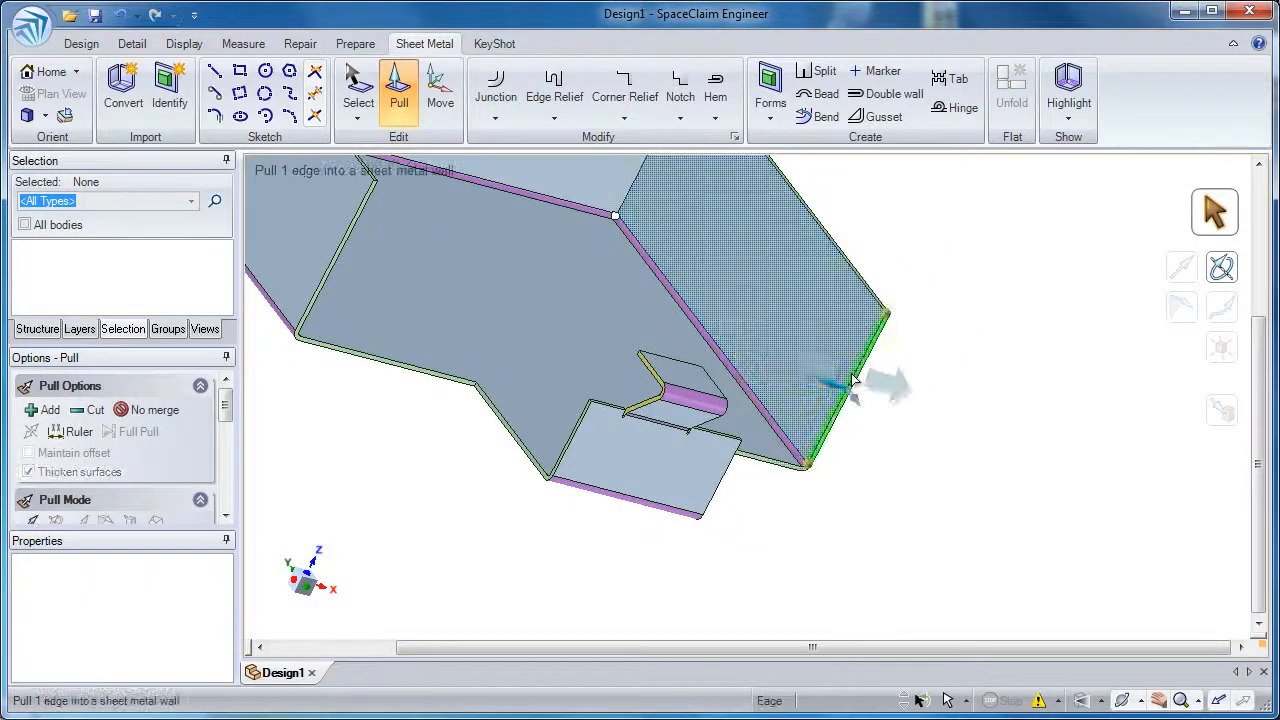
left_click(850, 378)
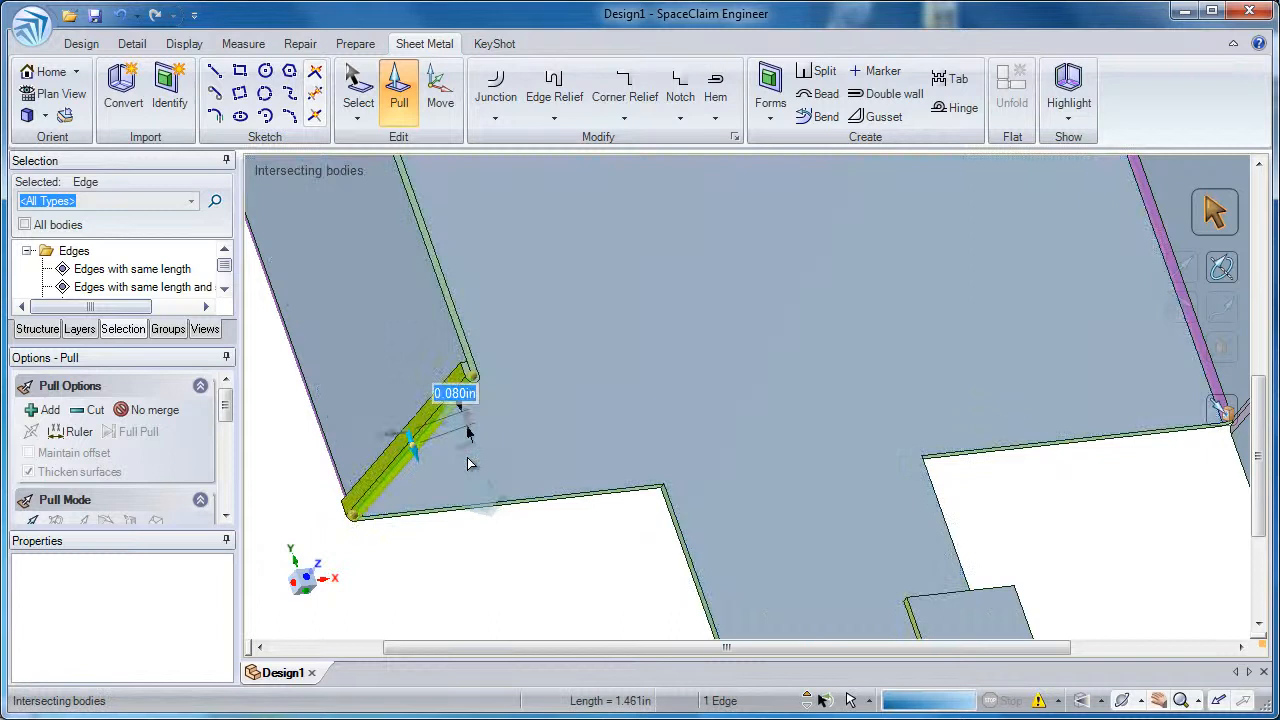
left_click_drag(468, 430, 455, 405)
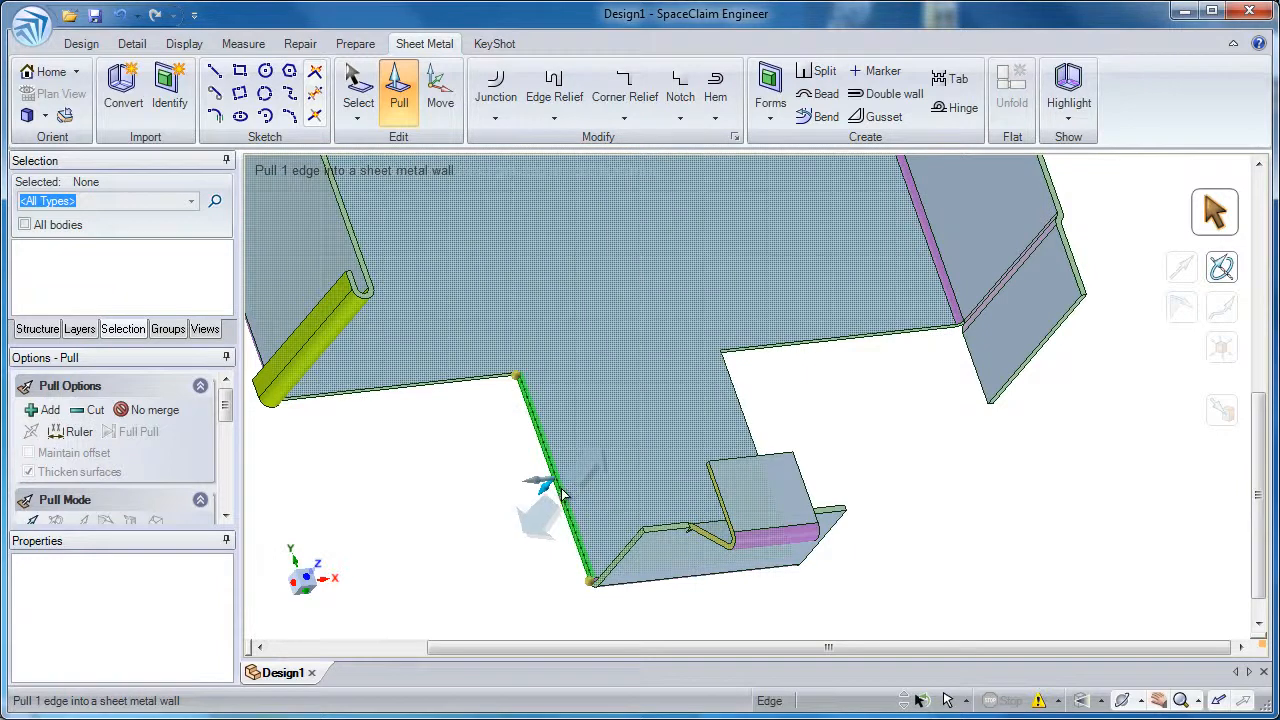
Change the hemmed corner's bend relief to Smooth with a 0.010 in radius.
left_click(556, 480)
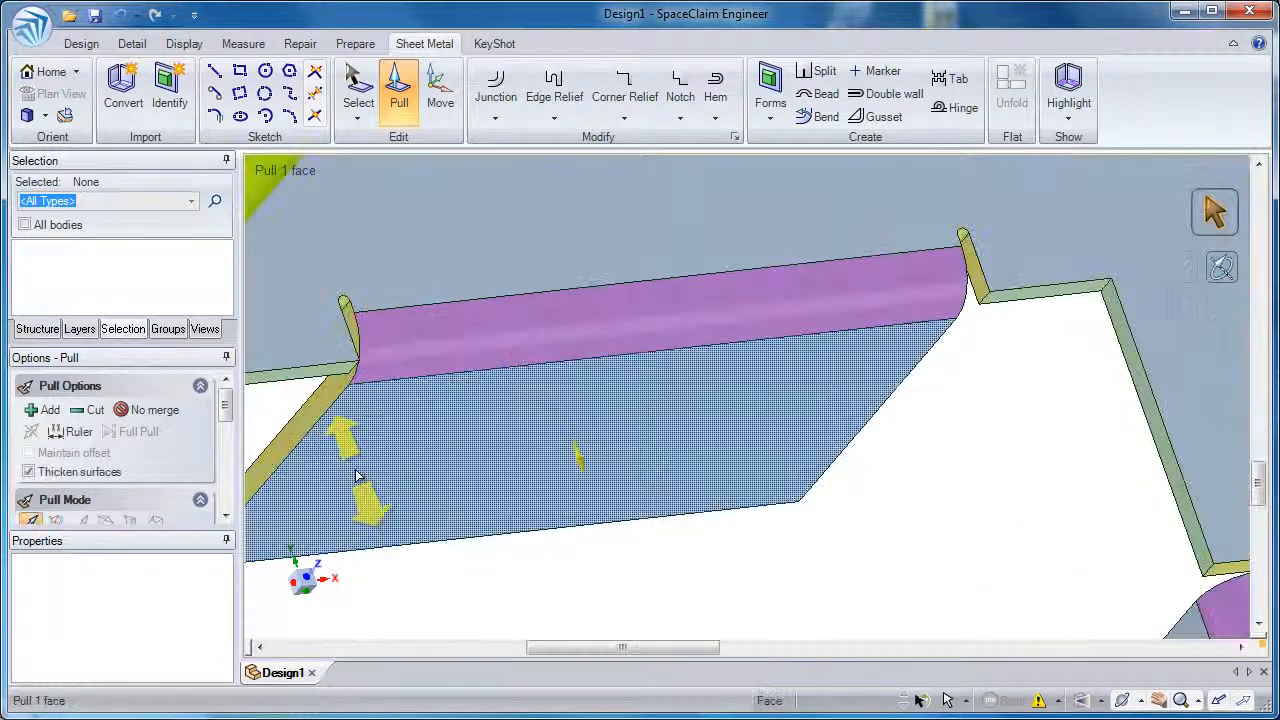
left_click(343, 310)
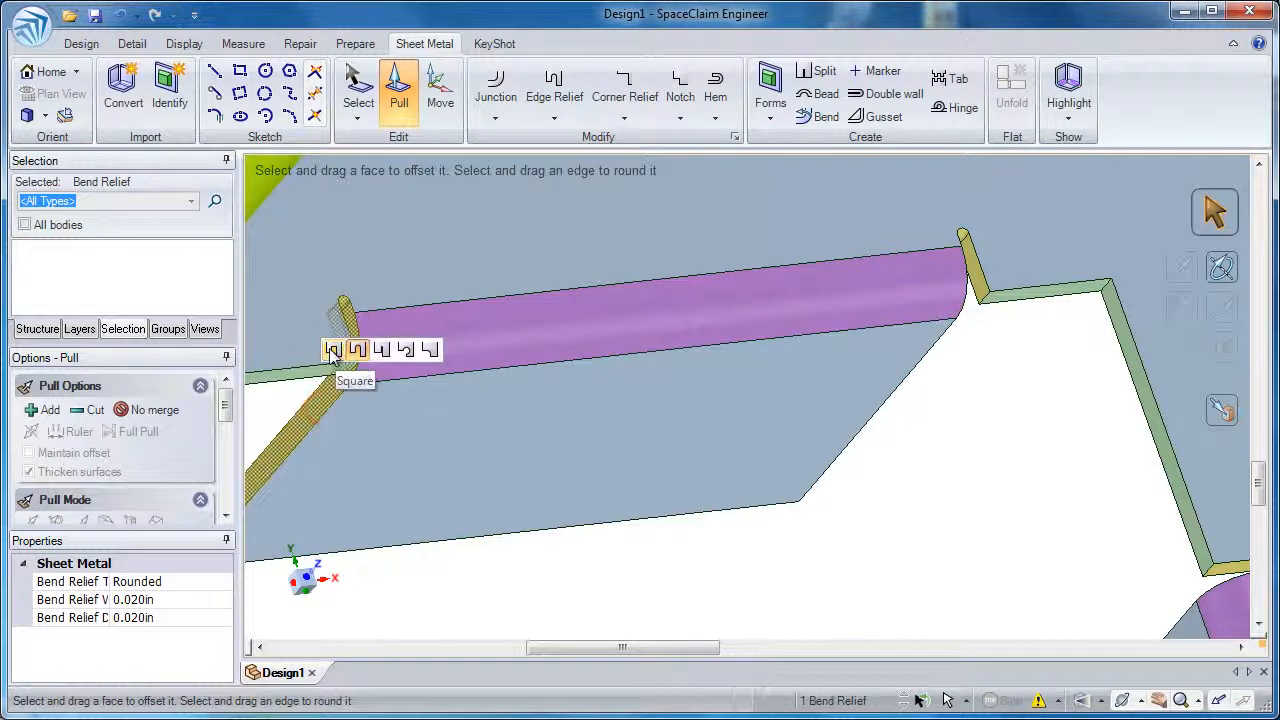
left_click(355, 349)
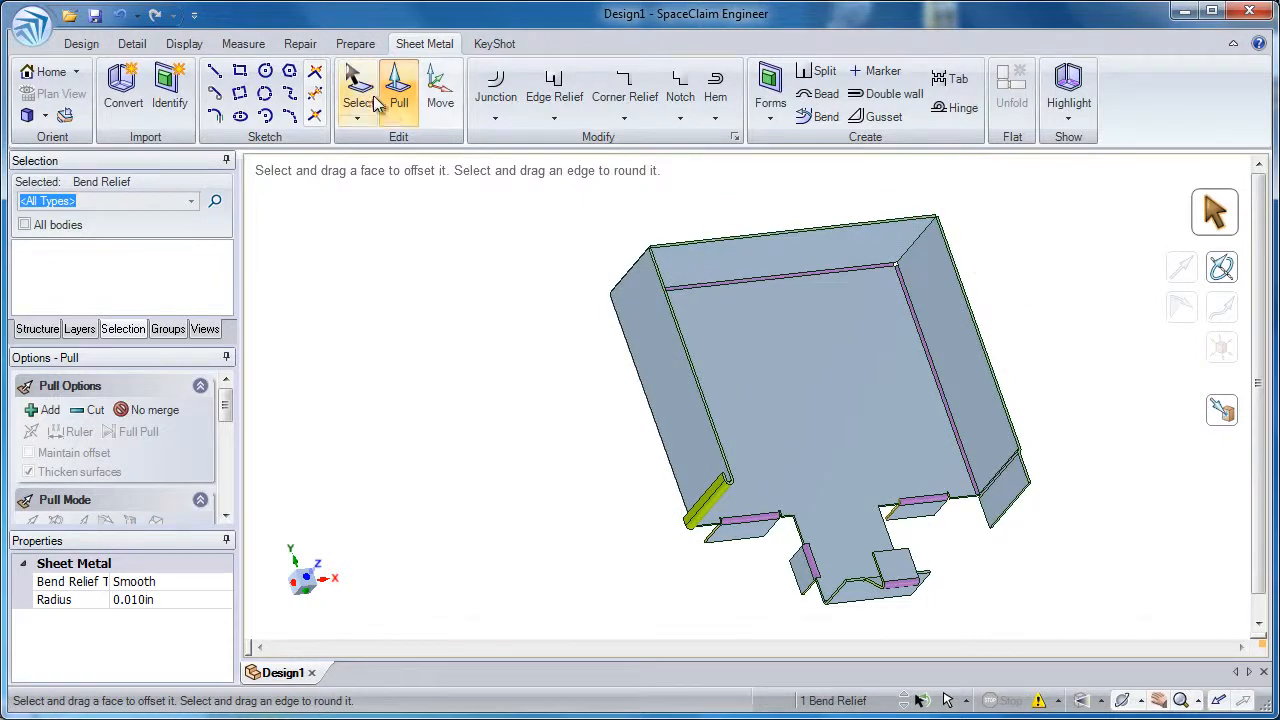
Unfold the box into a flat pattern in a new Unfolded design.
left_click(358, 90)
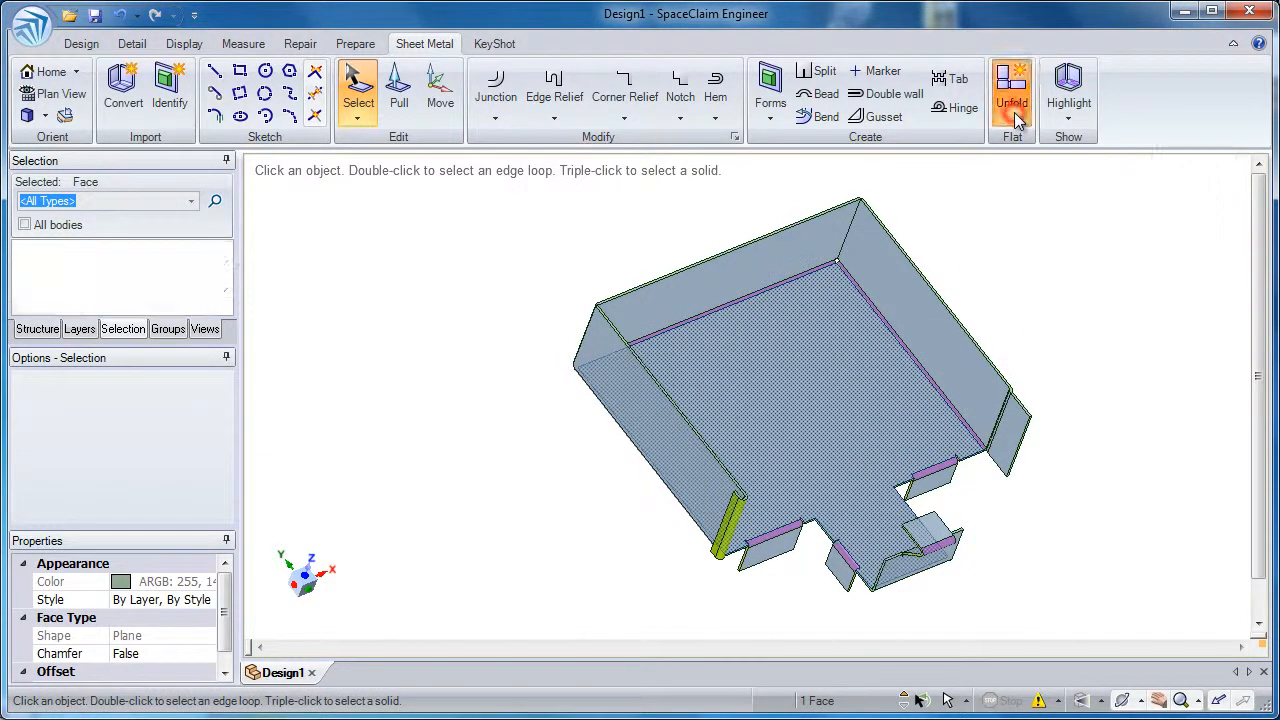
left_click(1011, 95)
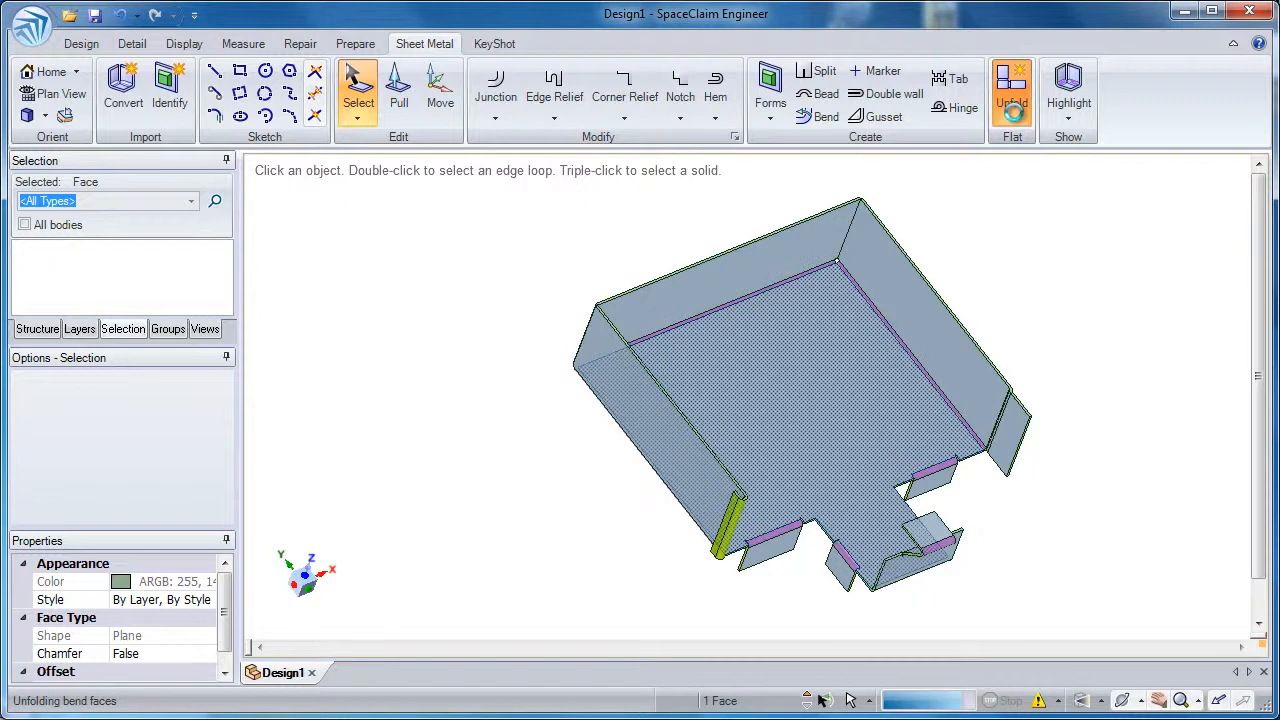
left_click(1011, 90)
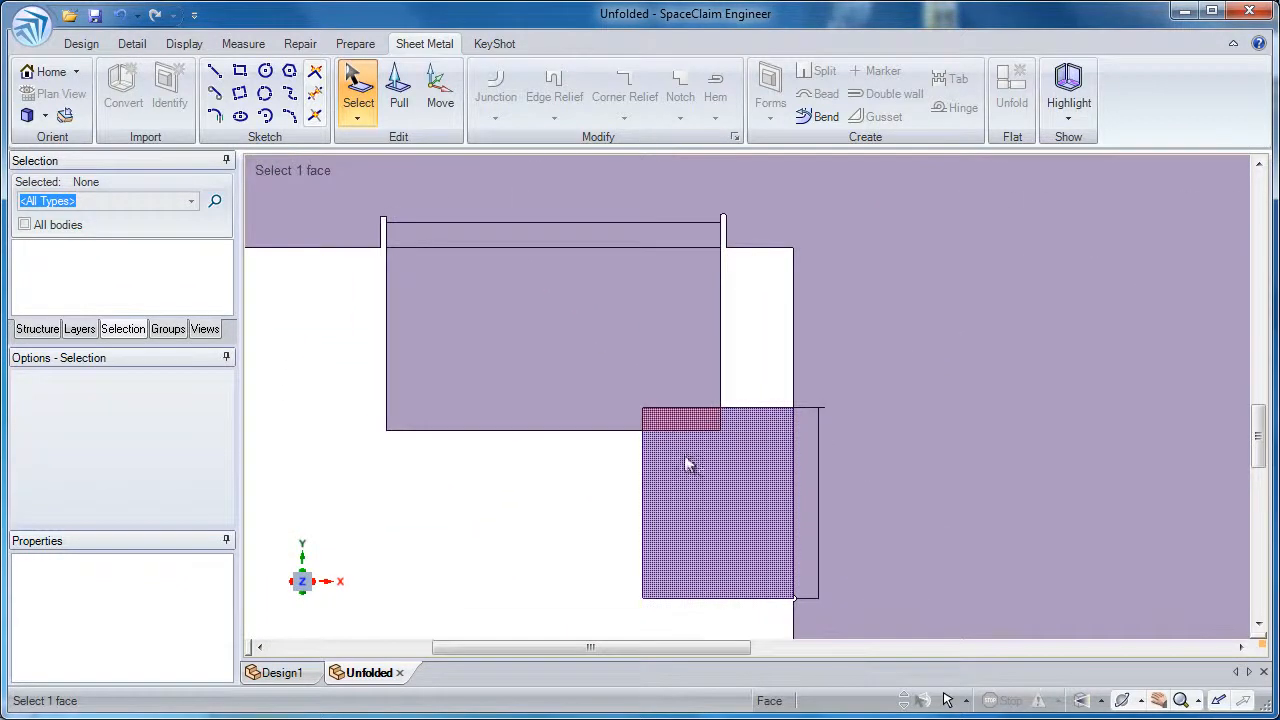
mouse_move(675, 462)
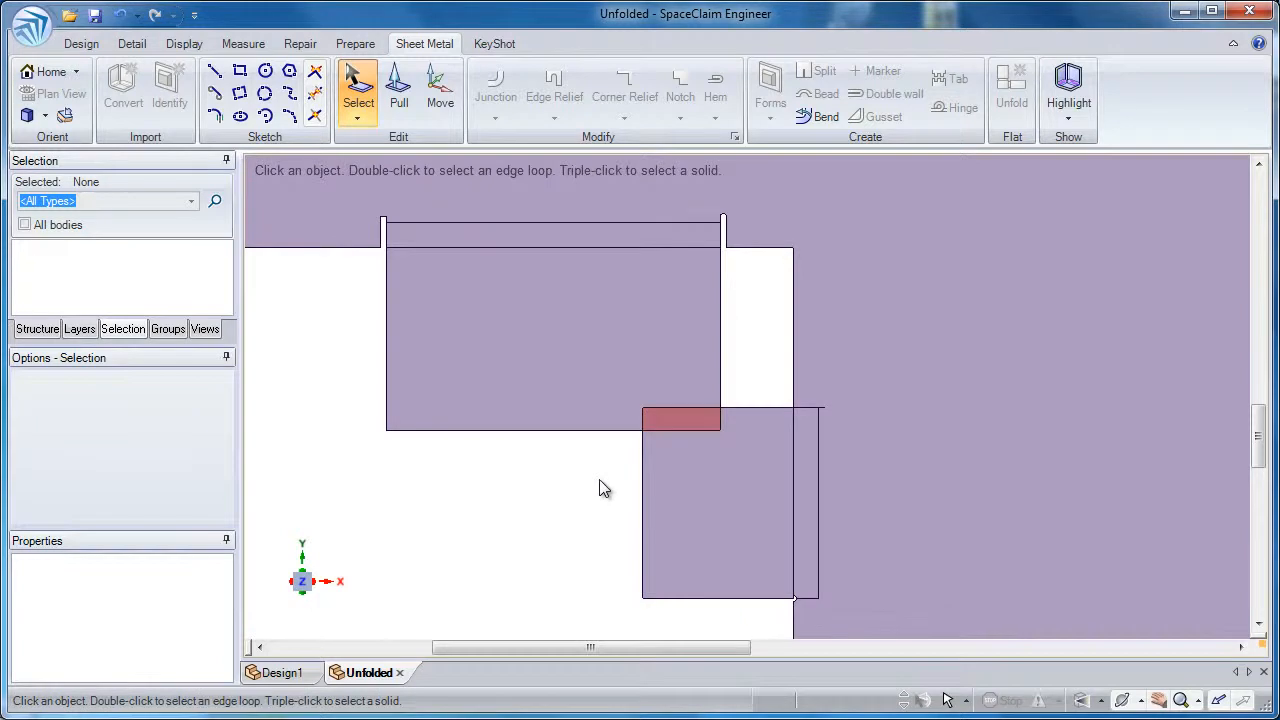
mouse_move(607, 491)
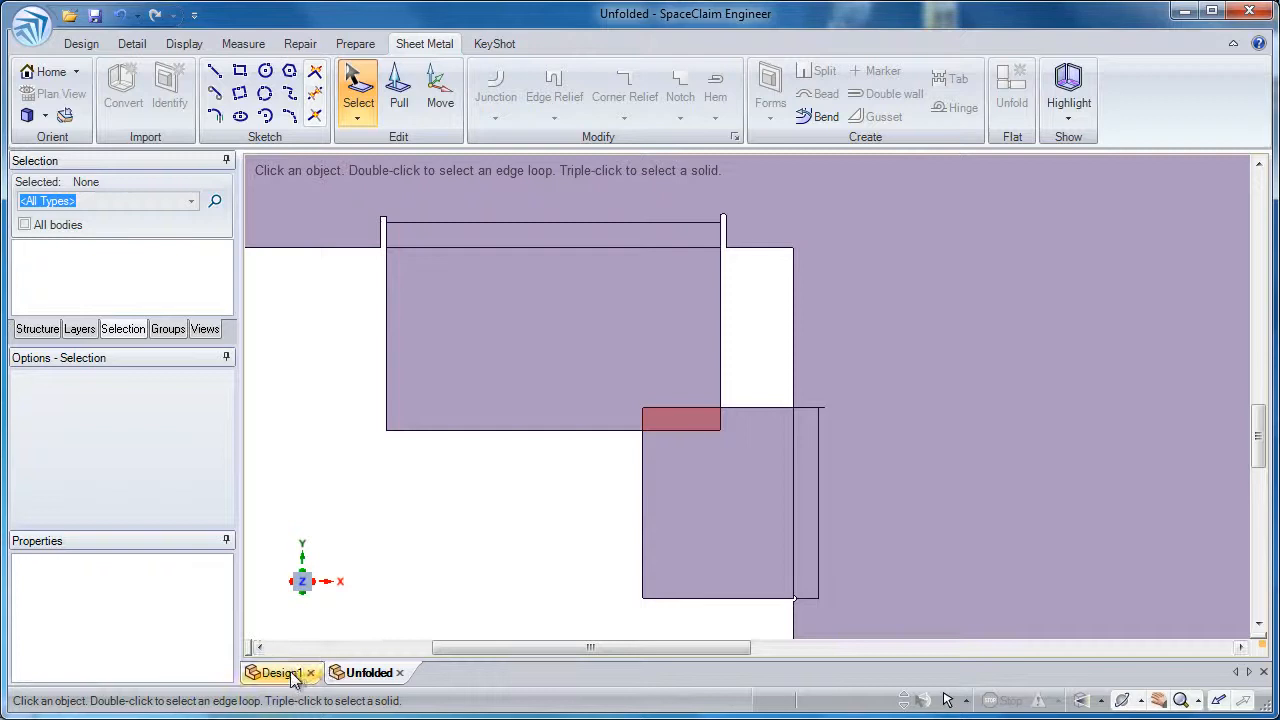
Return to Design1 with Move active and orbit to view the box's front.
left_click(280, 672)
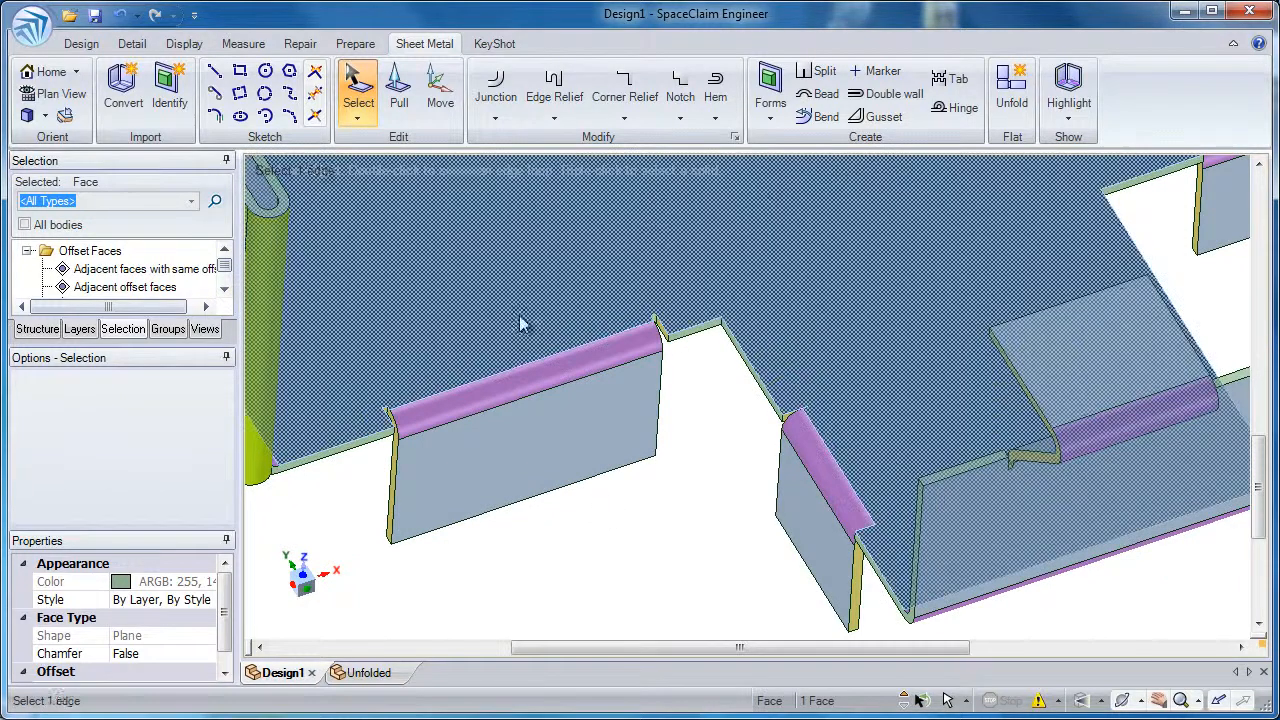
left_click(440, 90)
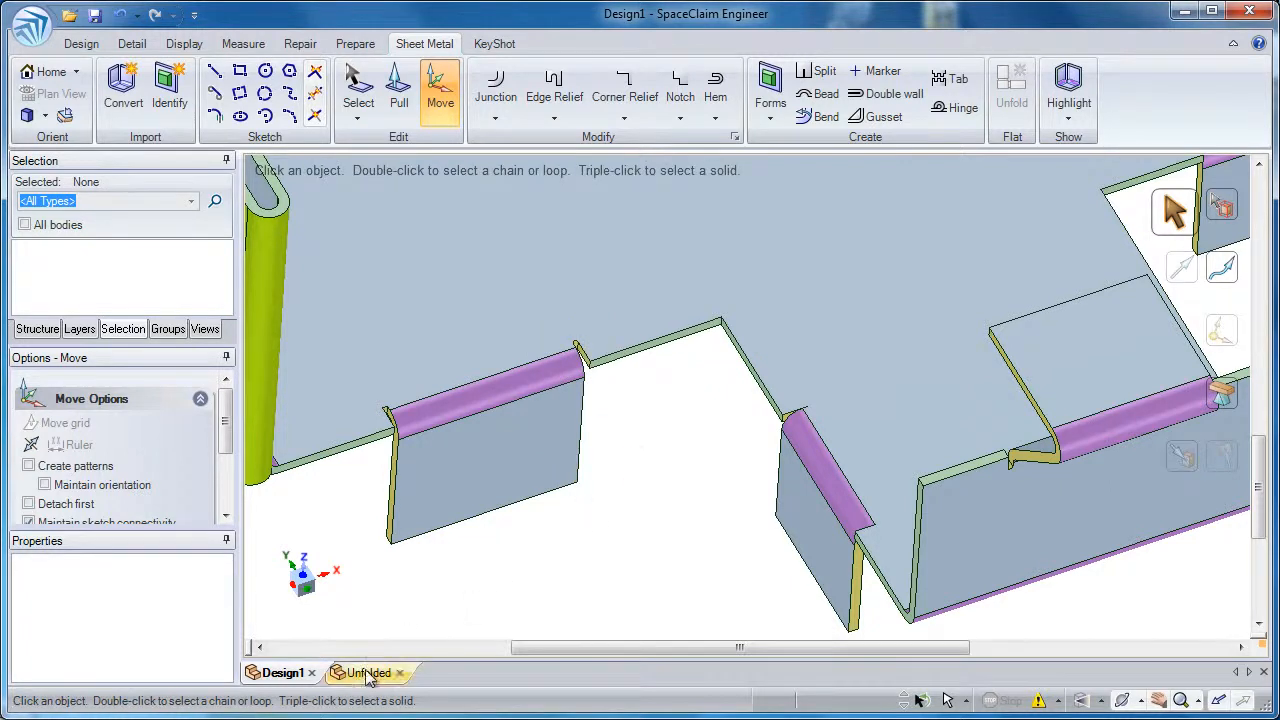
left_click(369, 672)
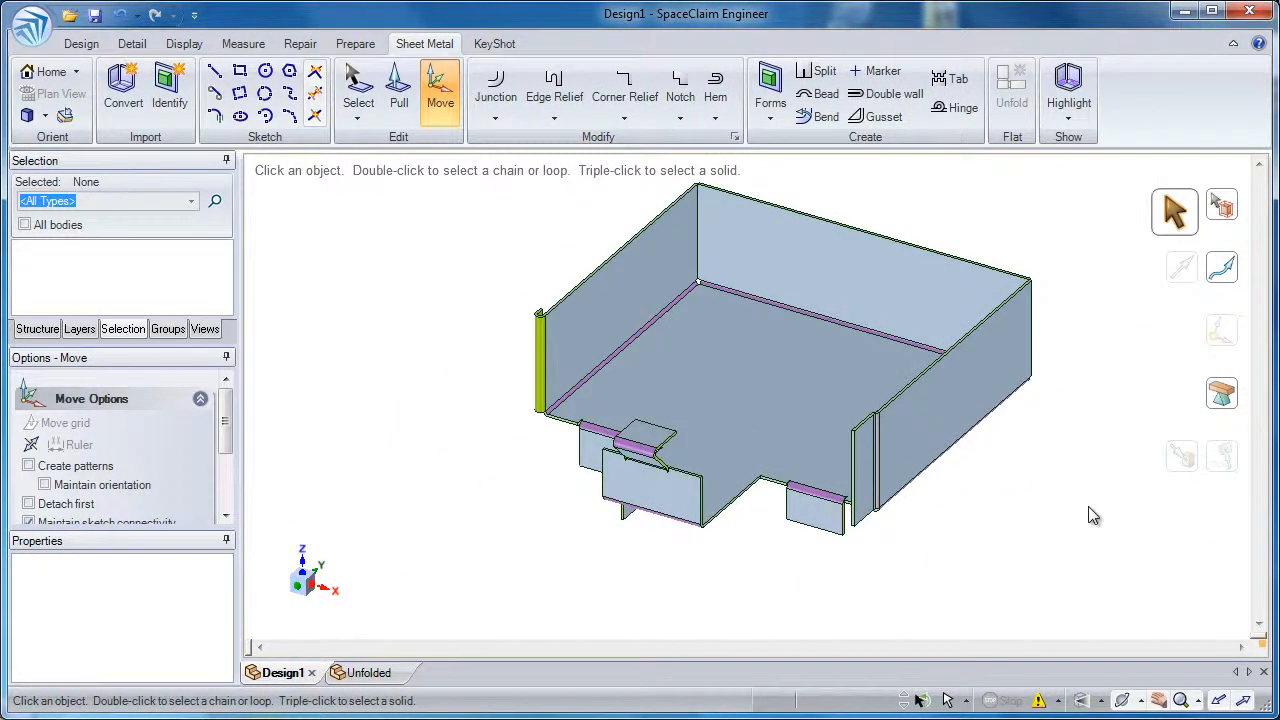
mouse_move(1070, 508)
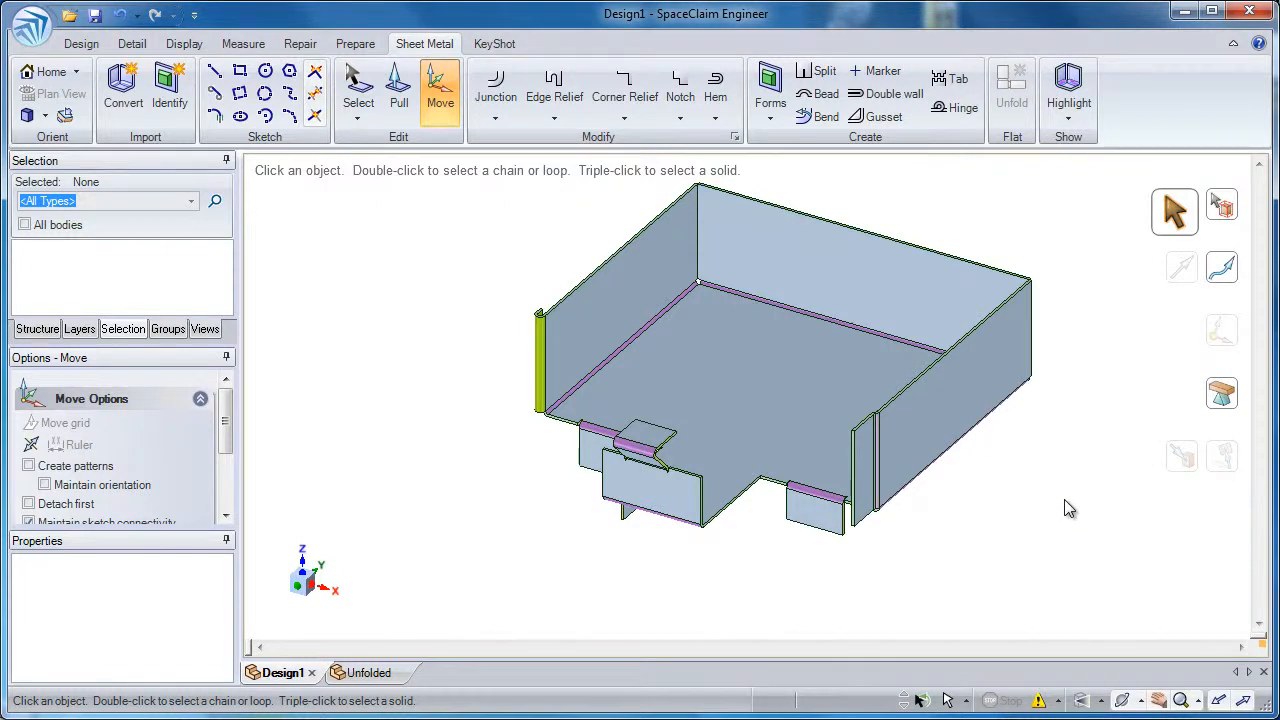
mouse_move(1032, 492)
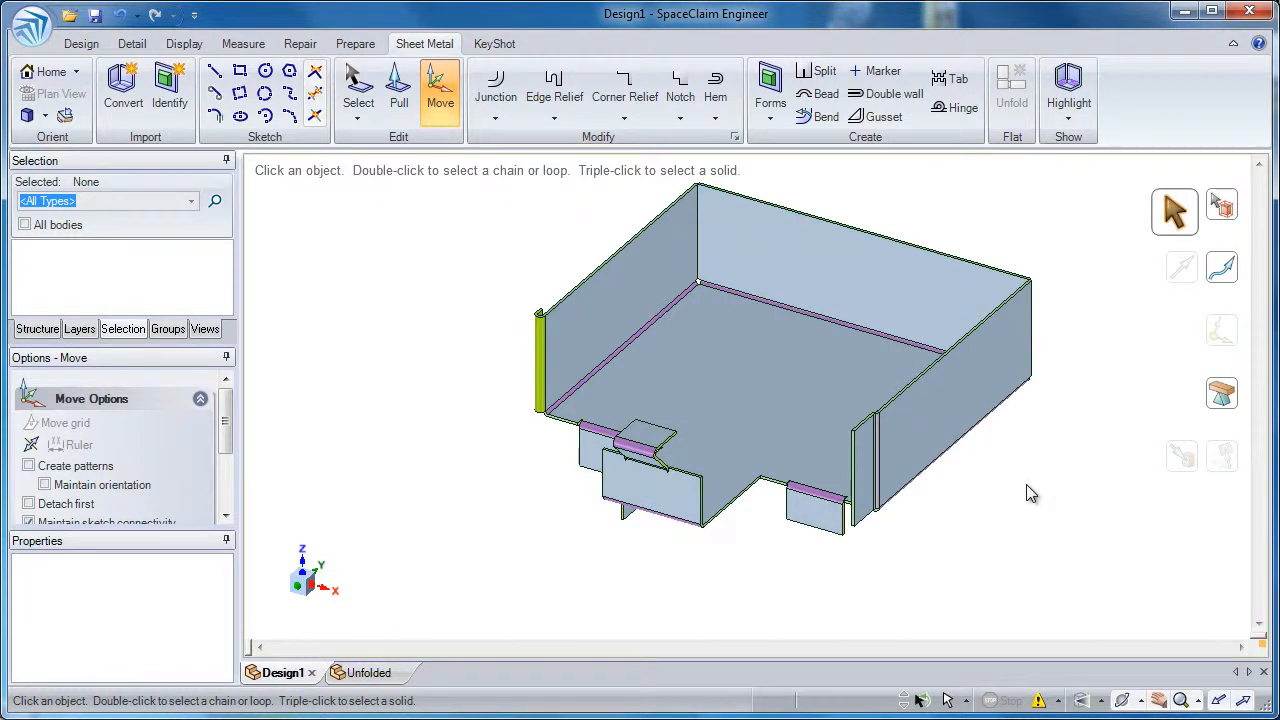
left_click_drag(1033, 492, 1047, 416)
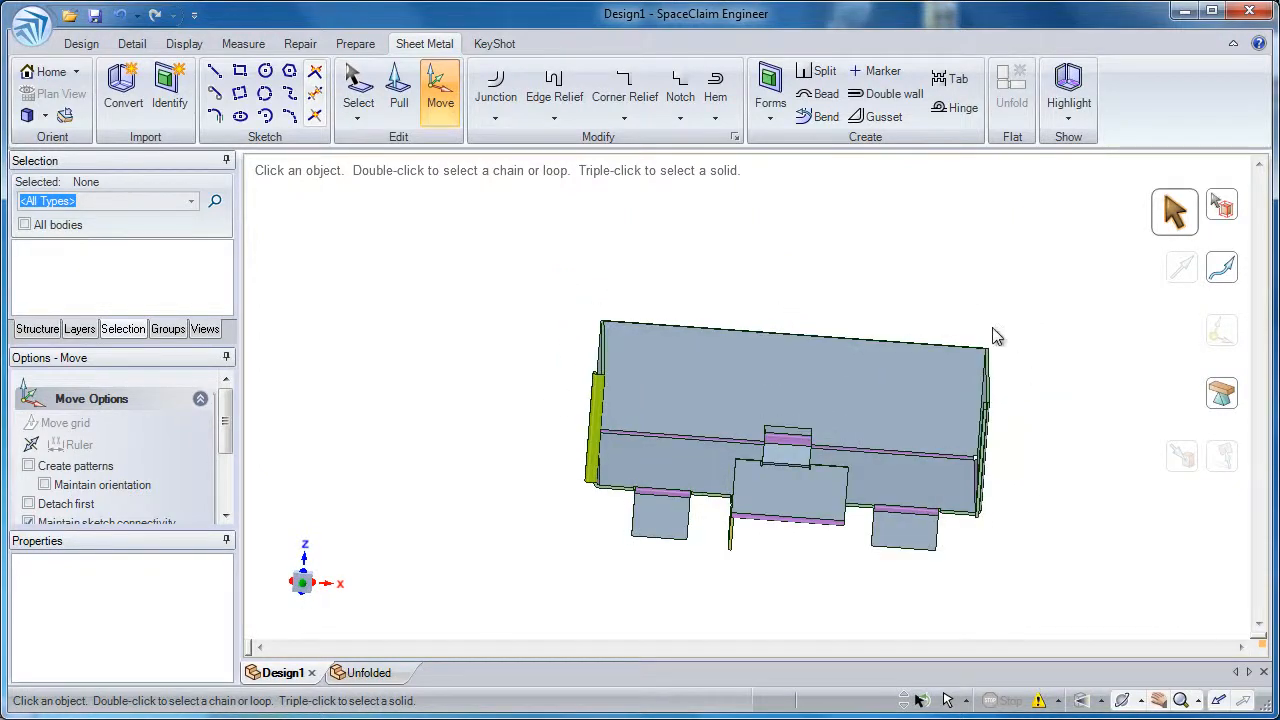
mouse_move(1022, 338)
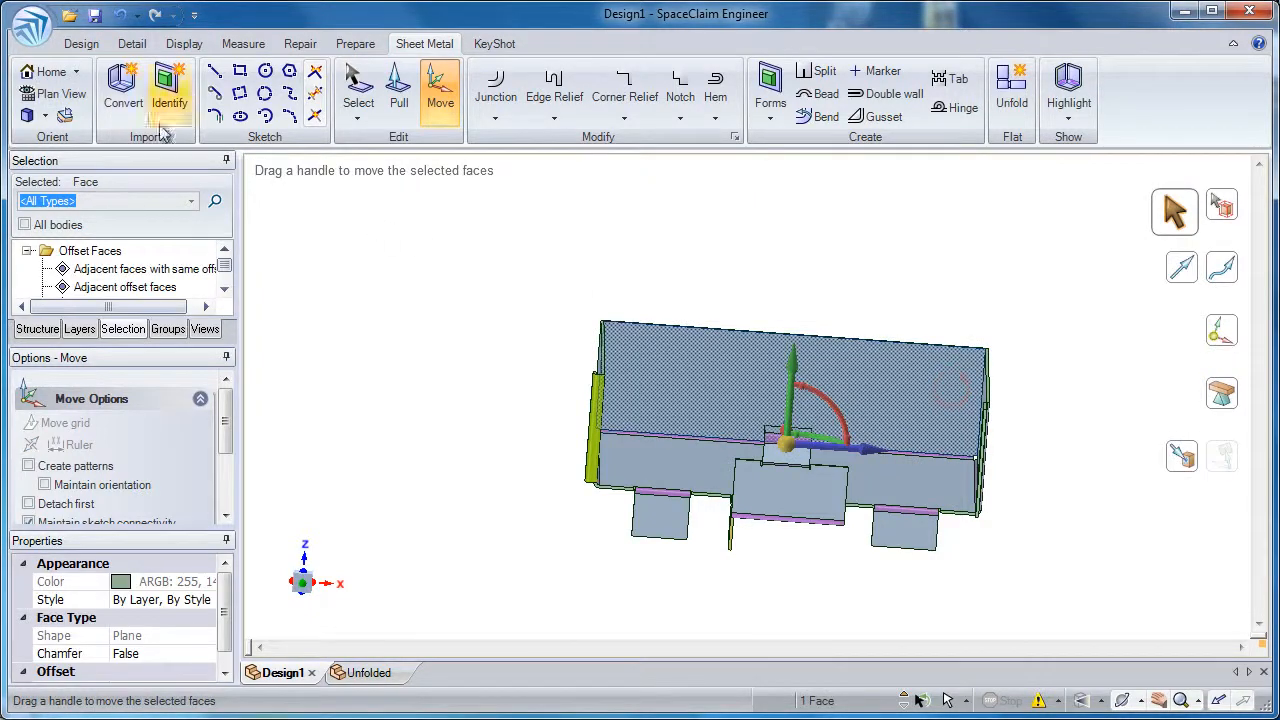
Select the box's seven right-side faces and switch to Plan View.
left_click(54, 93)
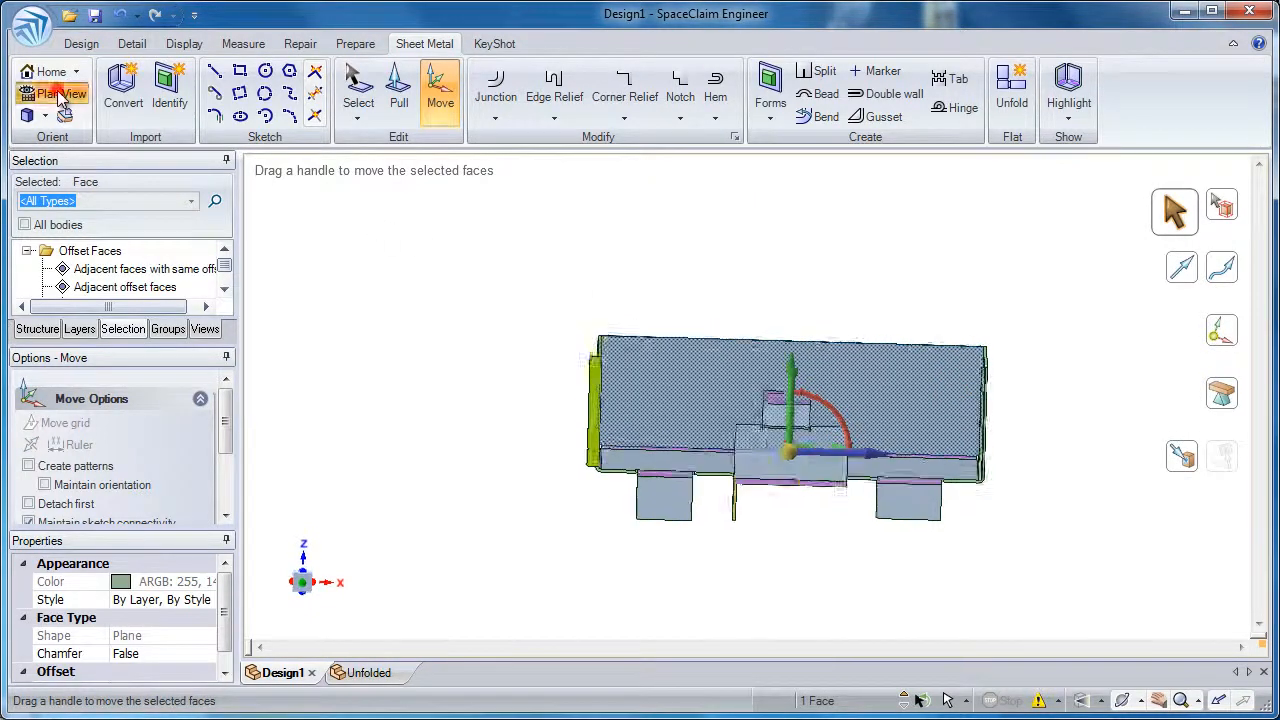
left_click(970, 318)
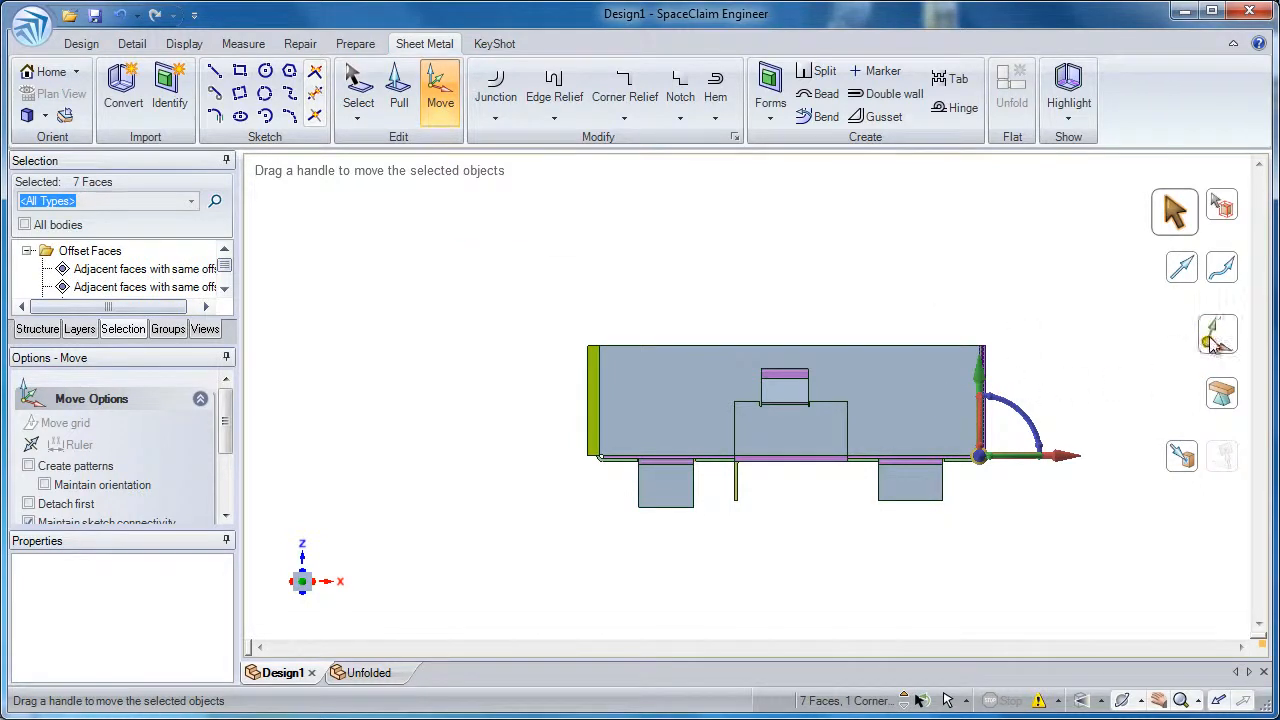
mouse_move(1218, 335)
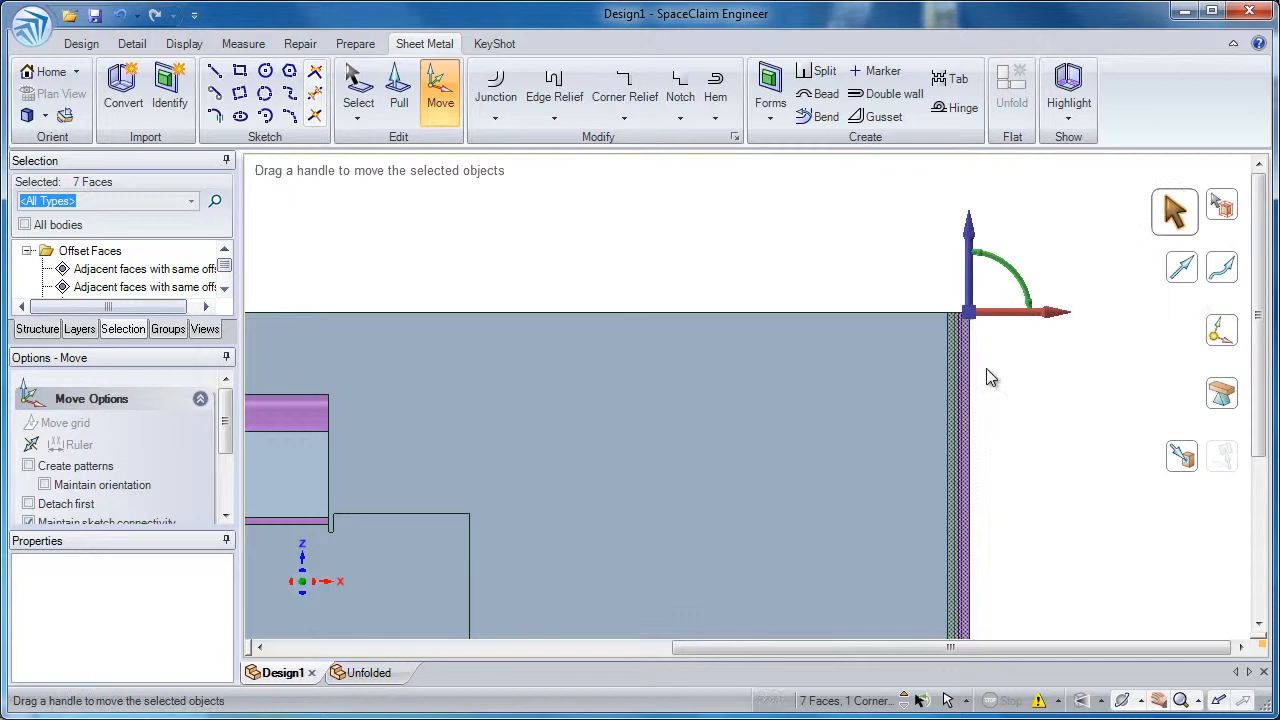
mouse_move(1026, 500)
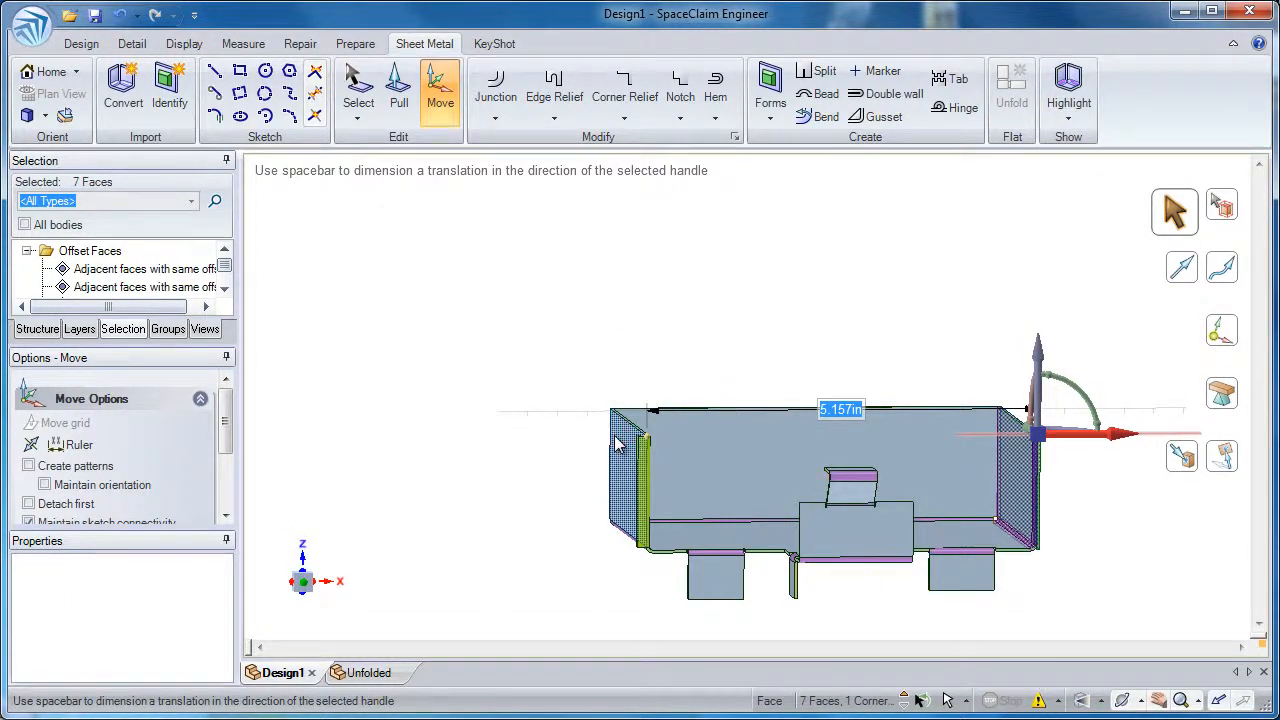
Enter 5.5 in to widen the box's right side.
type("5")
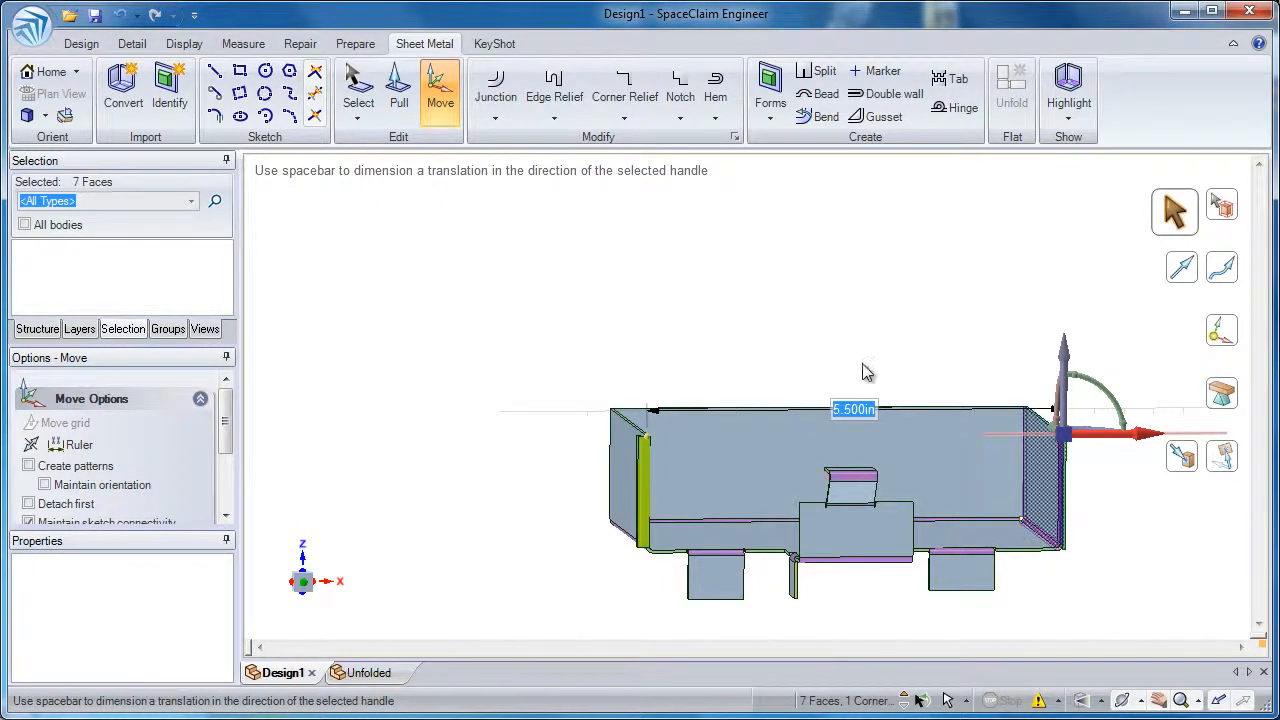
mouse_move(912, 363)
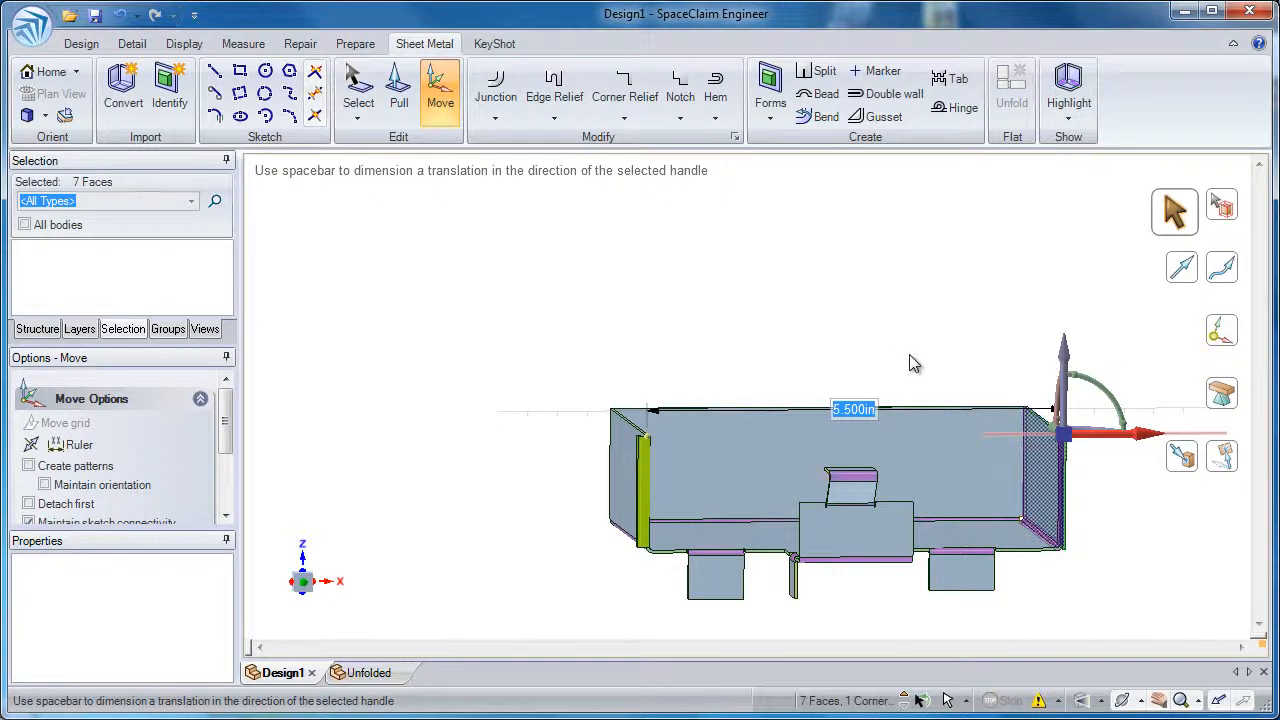